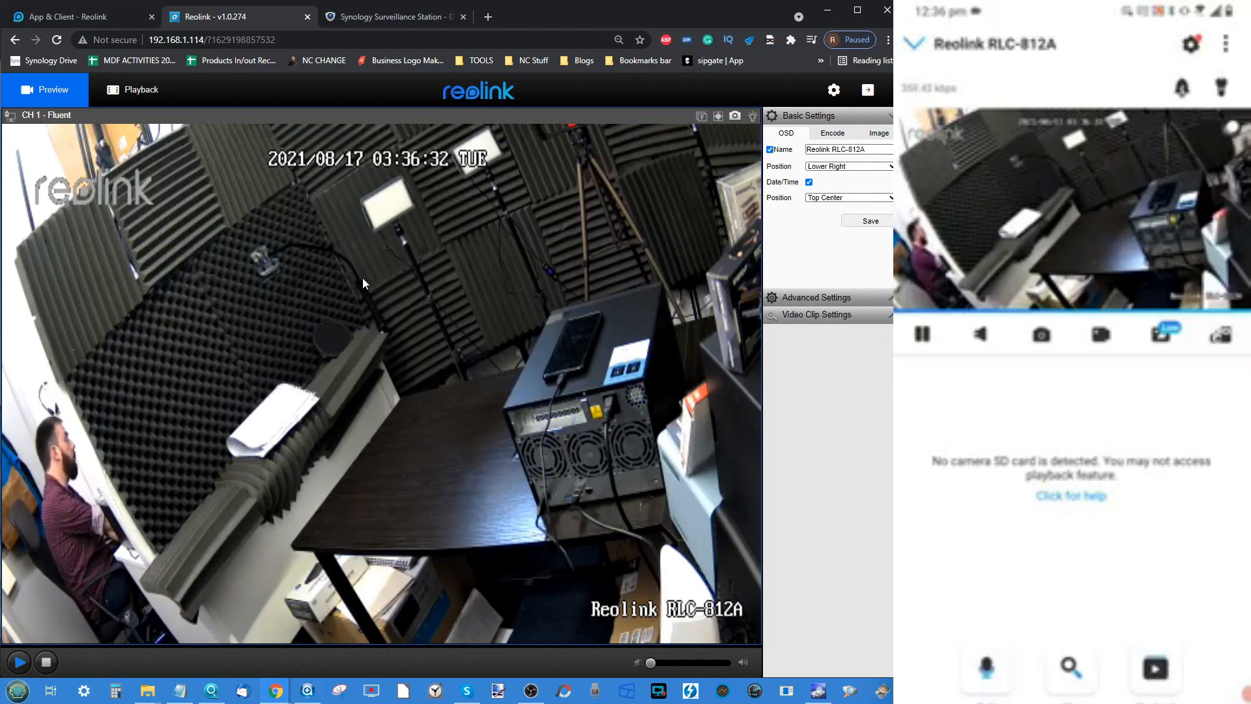
mouse_move(851, 585)
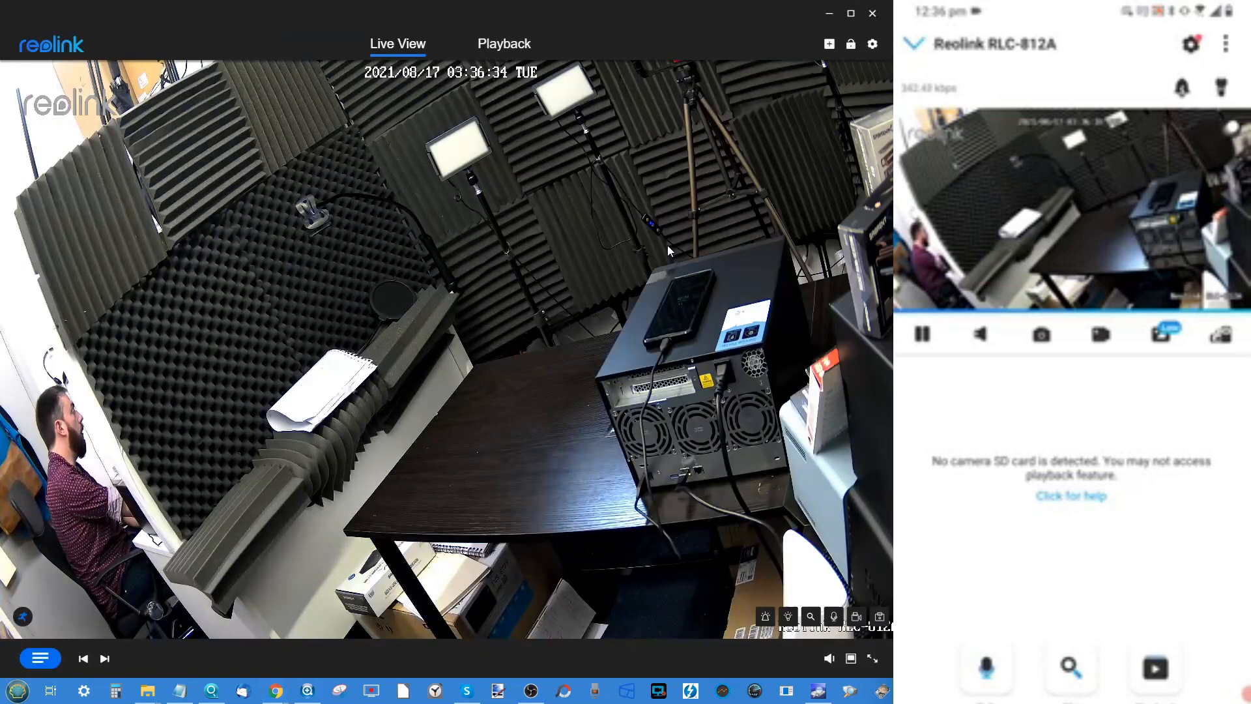
mouse_move(236, 130)
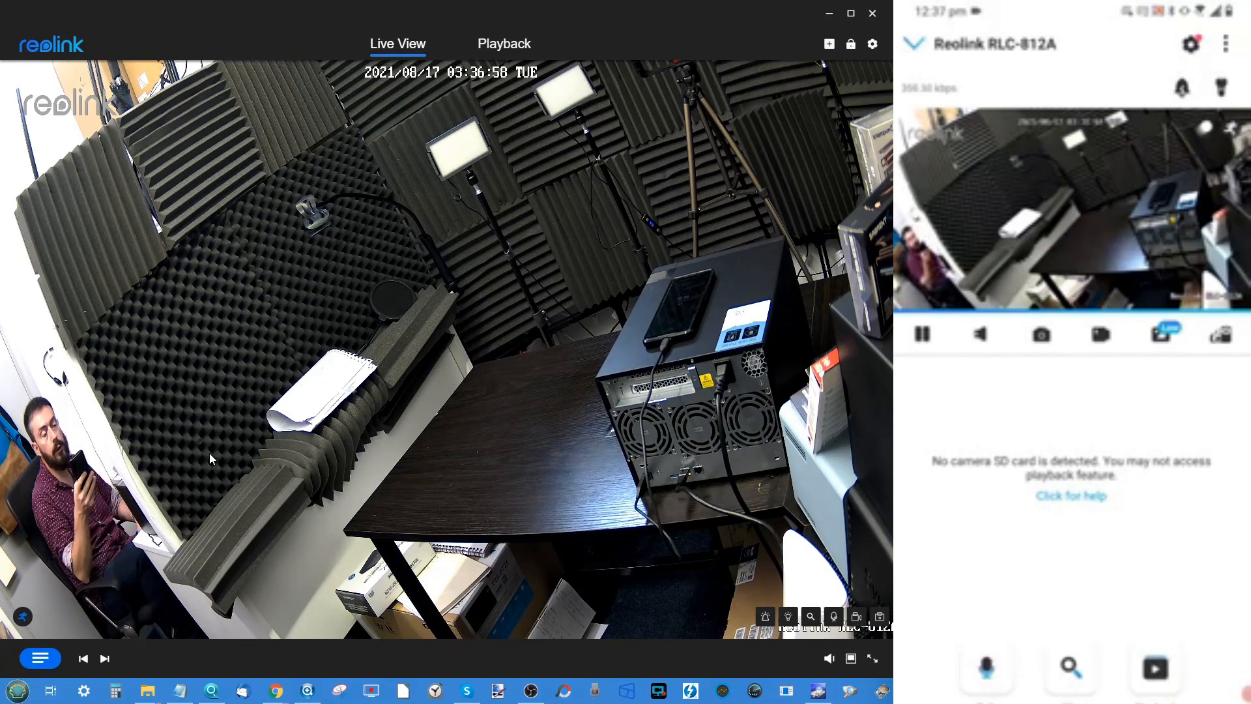
click(980, 335)
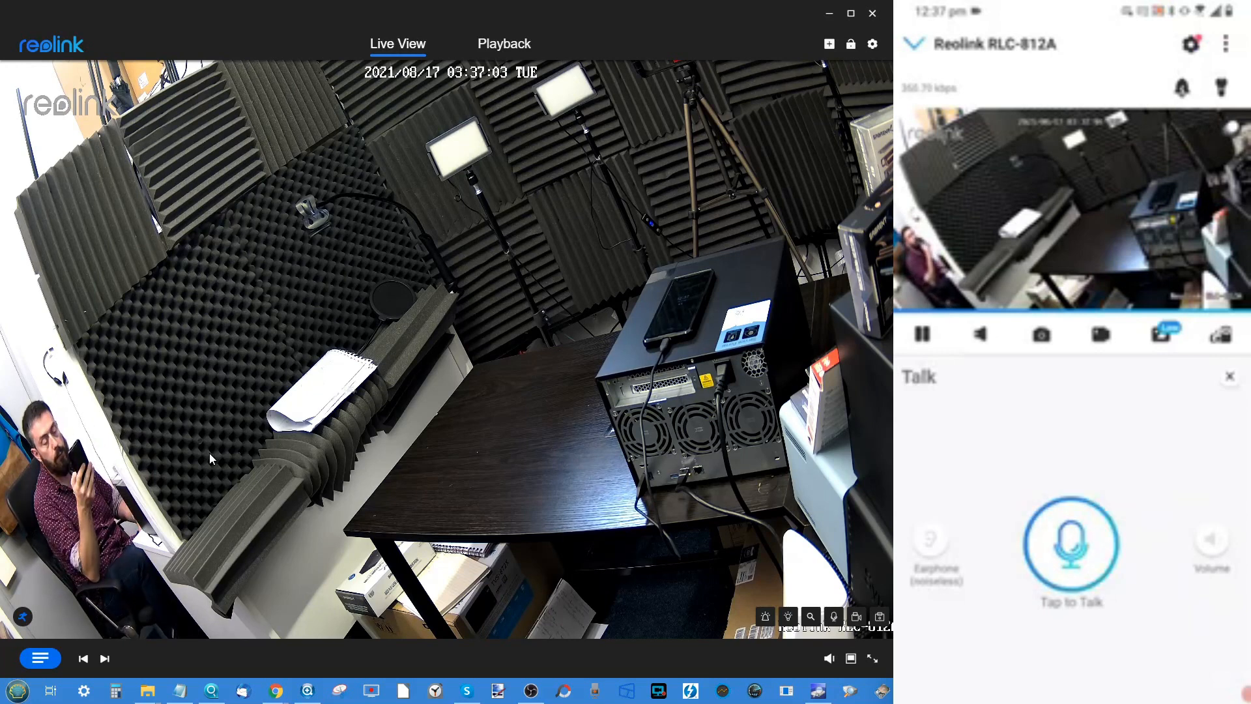
click(1071, 544)
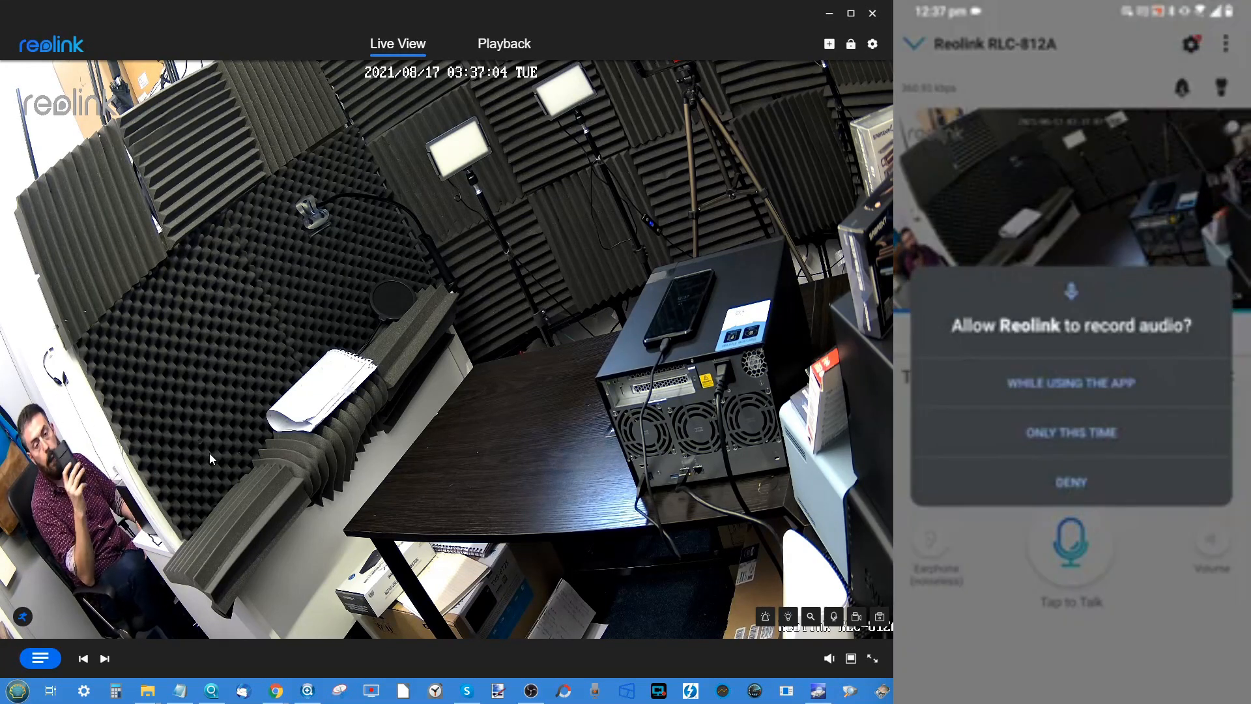
click(1070, 383)
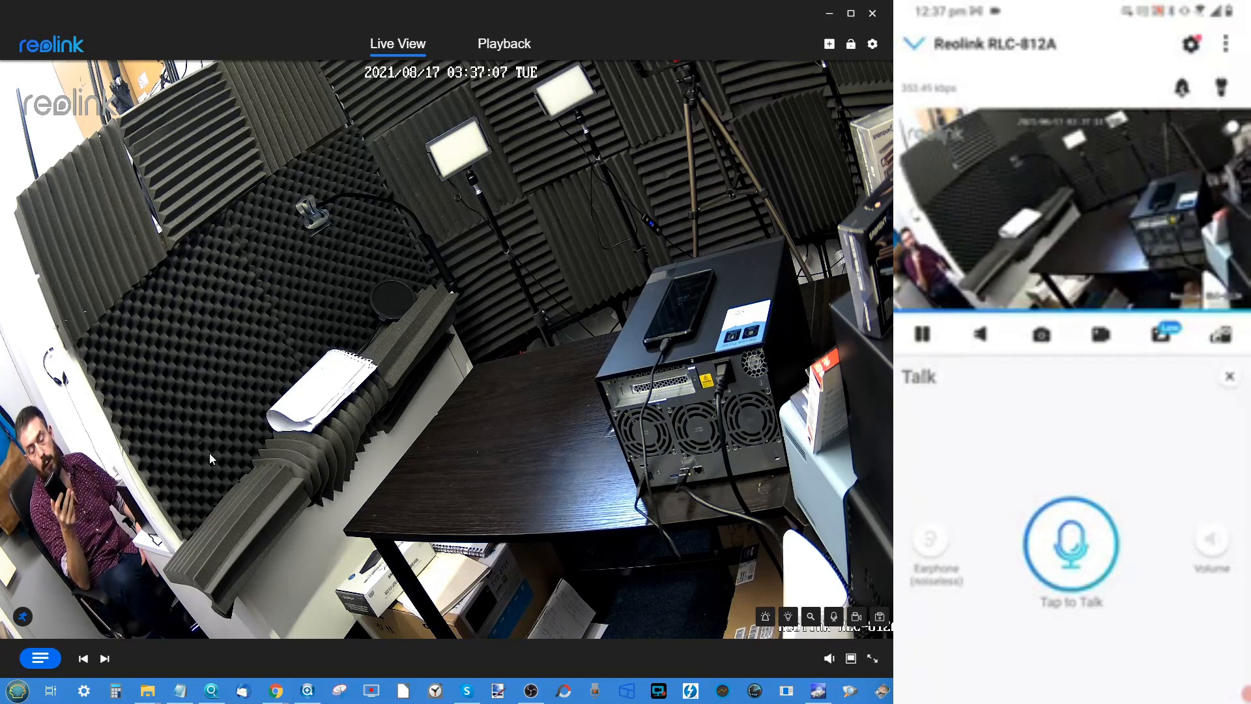
click(1070, 542)
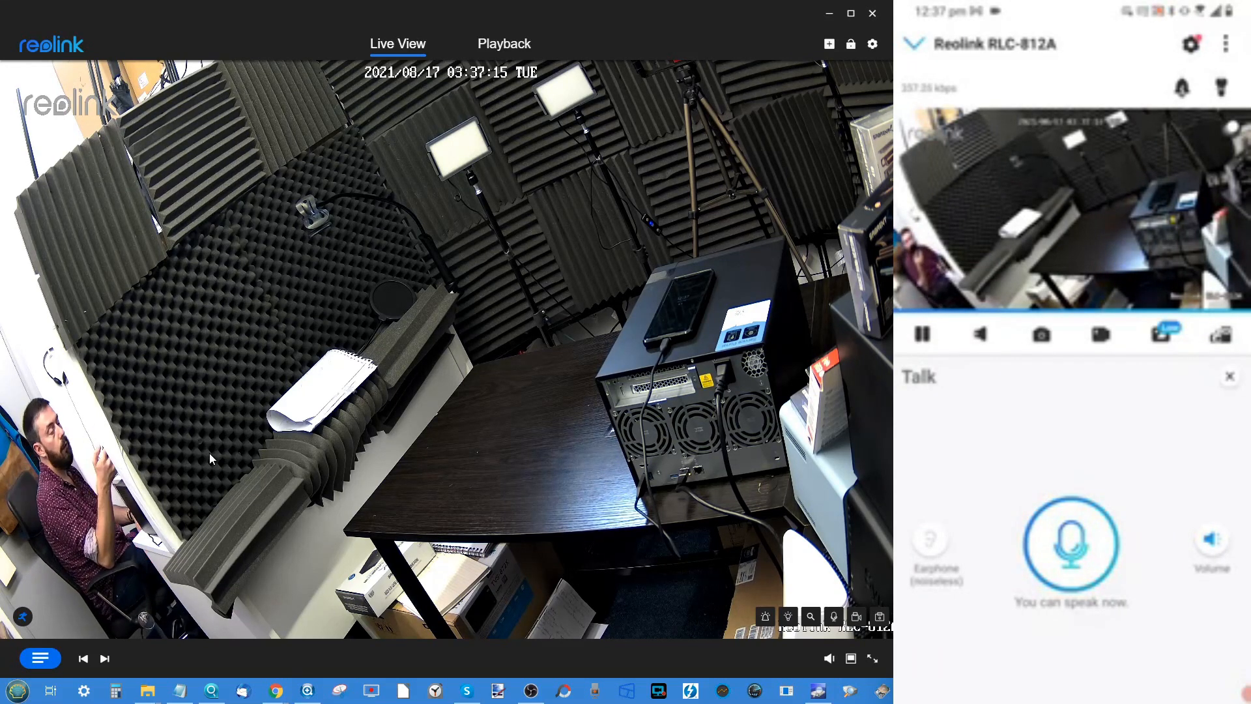
click(1071, 545)
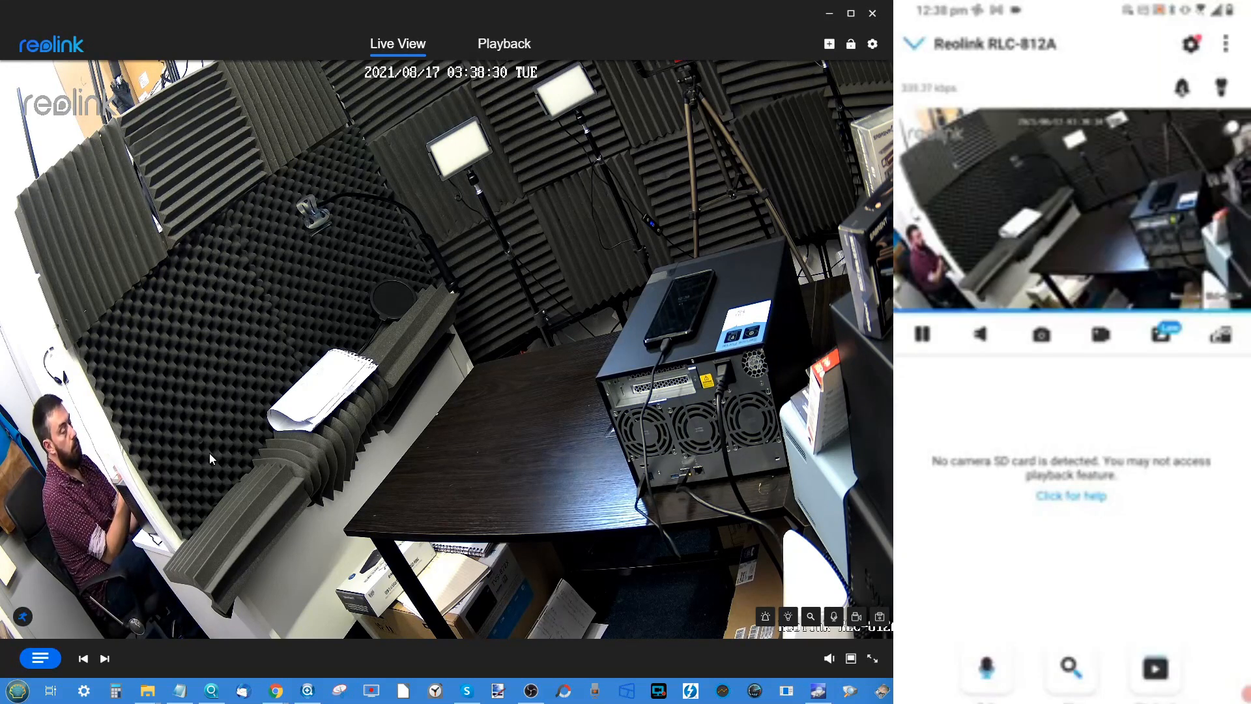
Enter the camera's Detection Alarm settings and view the motion zone editor with its erase mode
click(1189, 44)
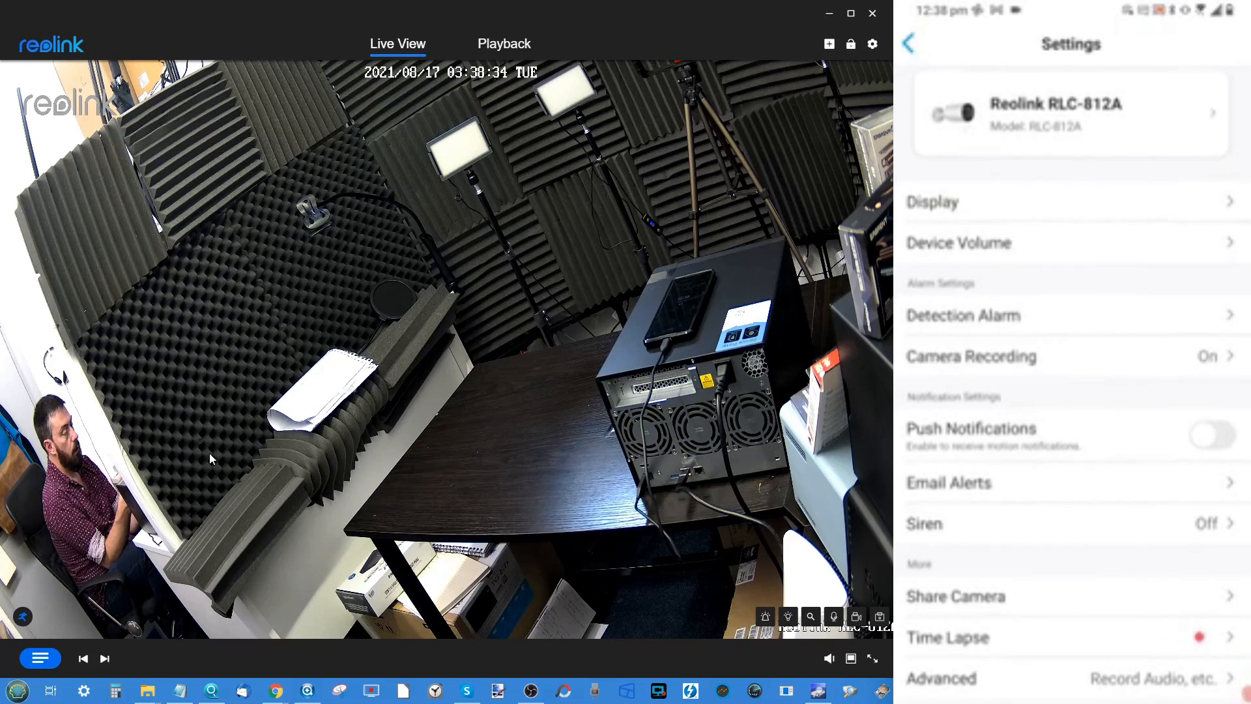
click(962, 314)
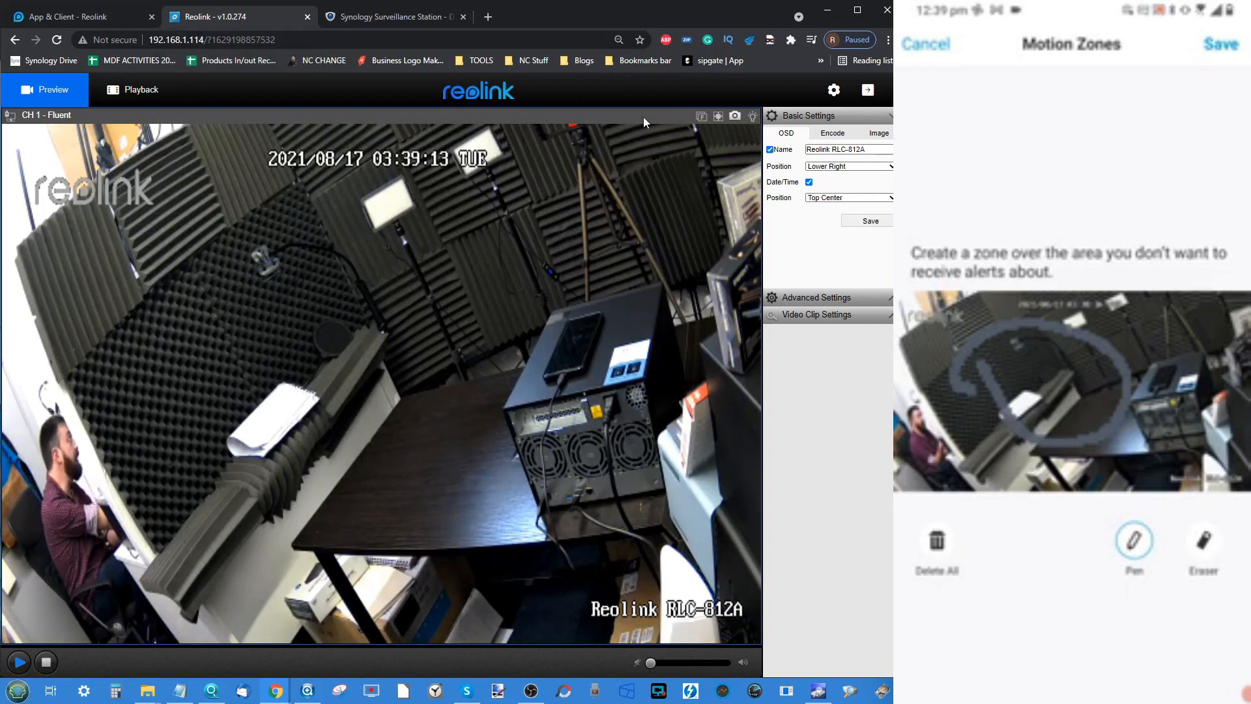
mouse_move(662, 169)
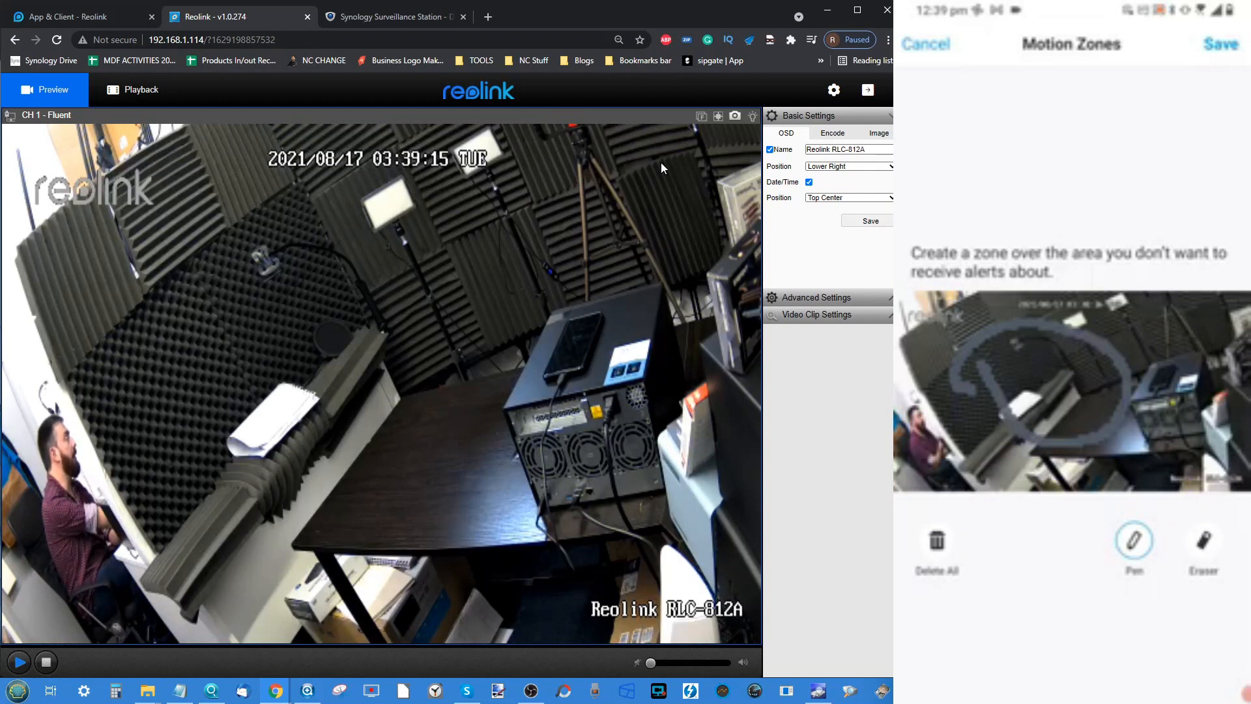
click(1203, 539)
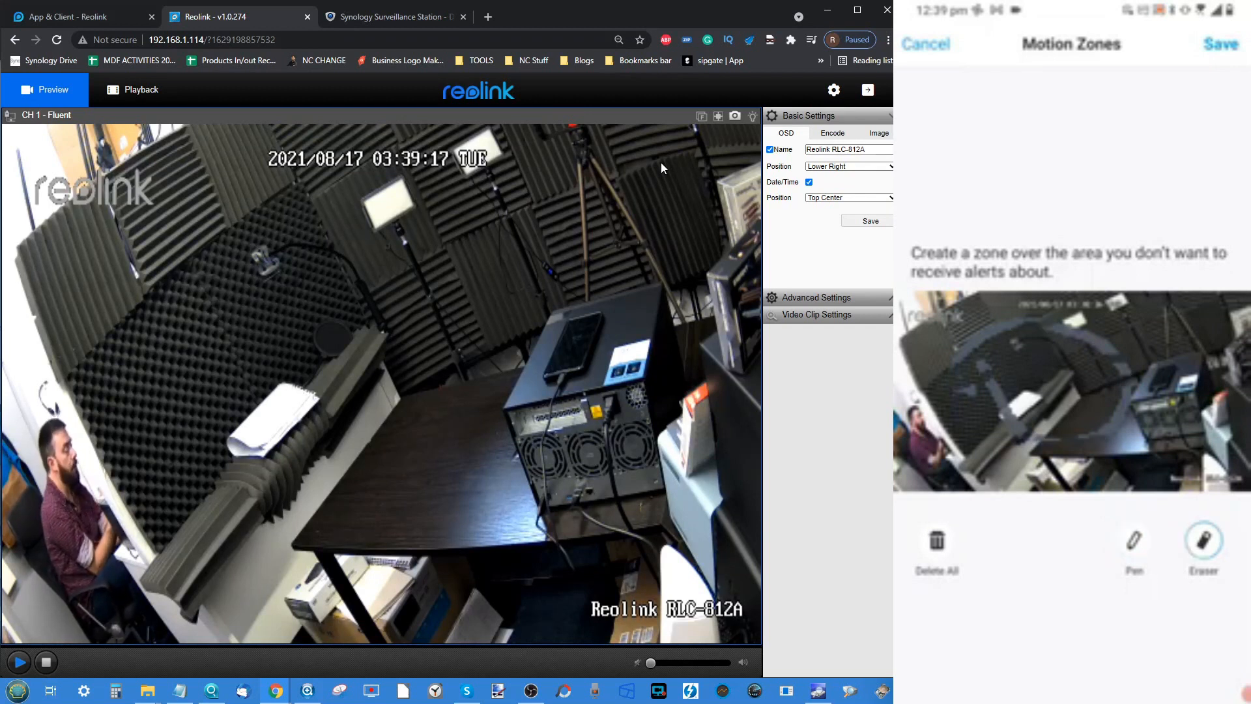
click(925, 45)
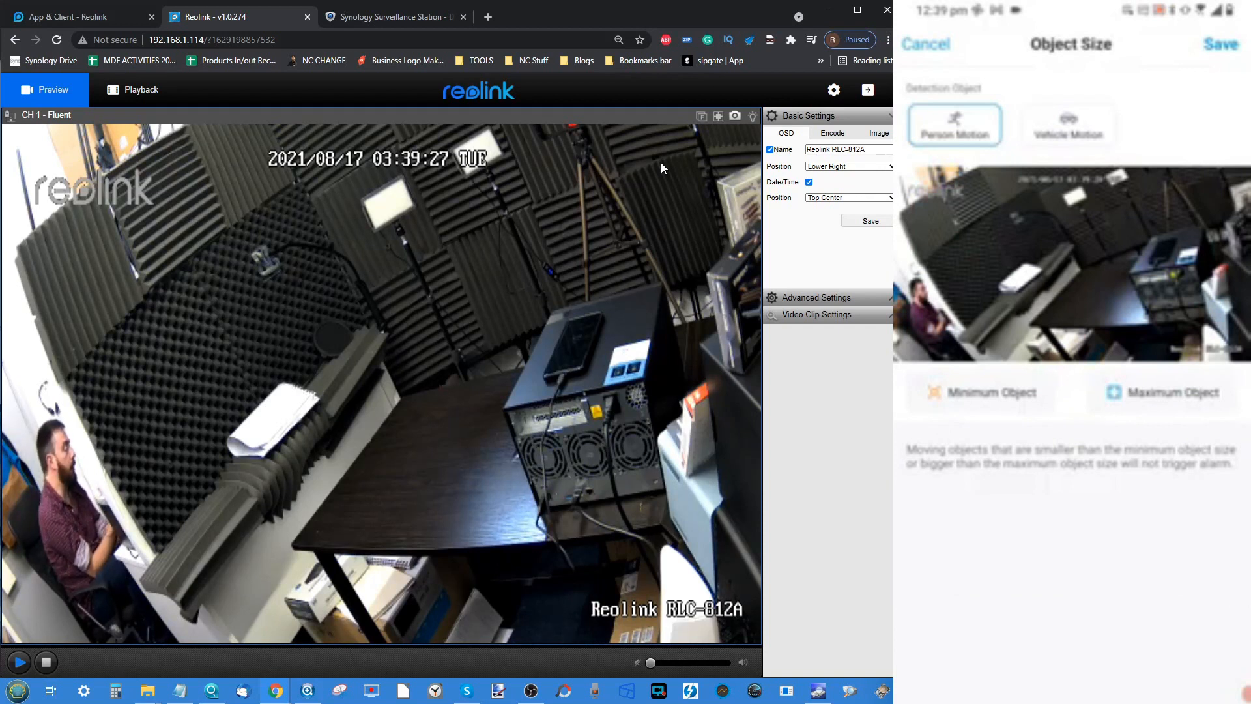
Add minimum and maximum object-size boxes, then back out and view the object size filter
click(980, 392)
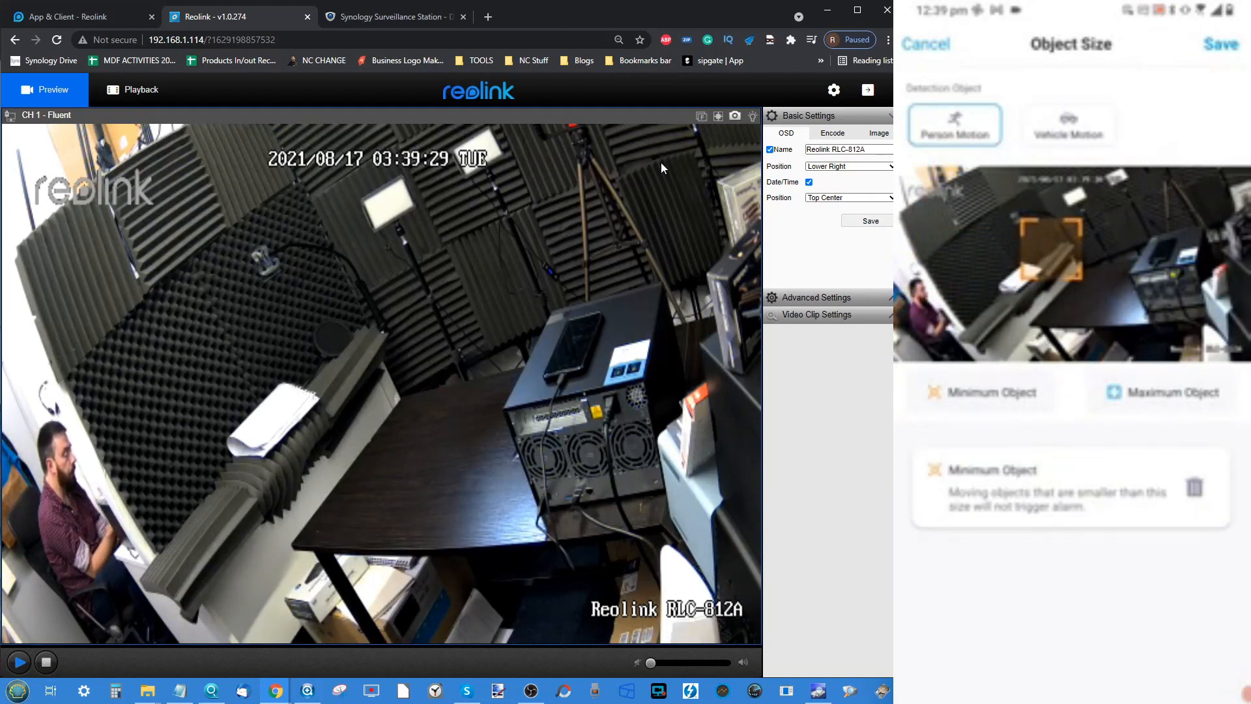
click(1162, 392)
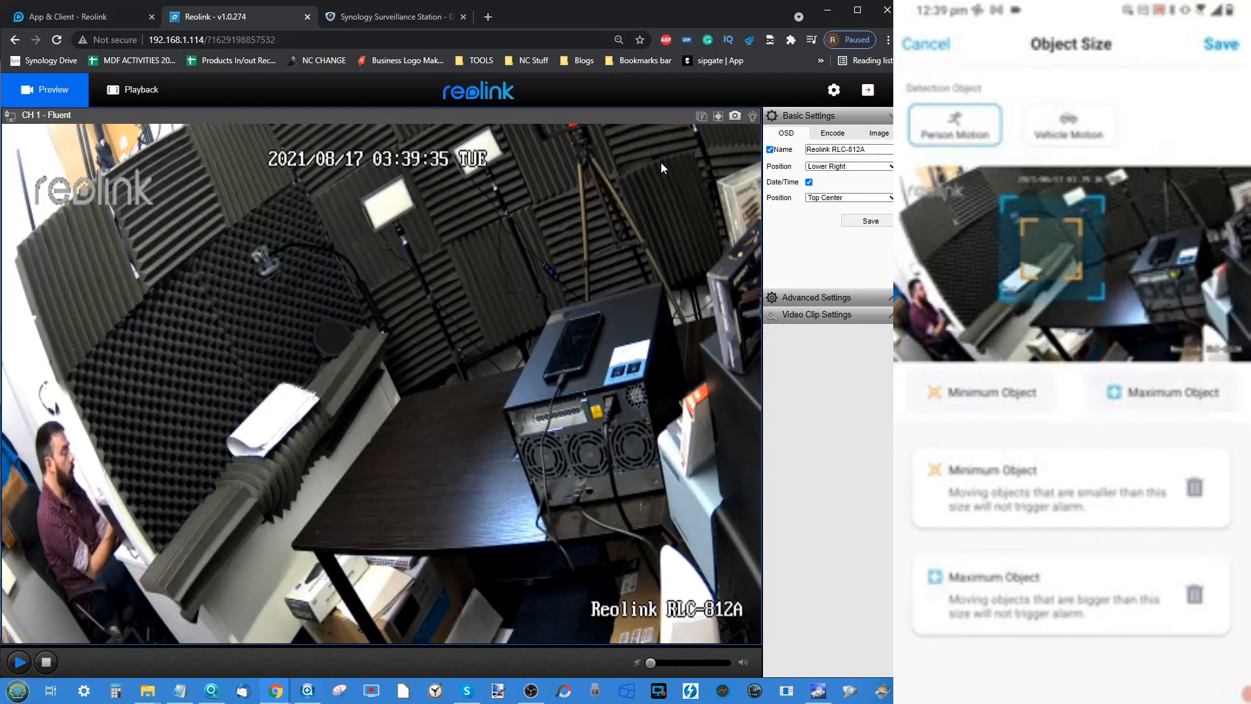
click(925, 44)
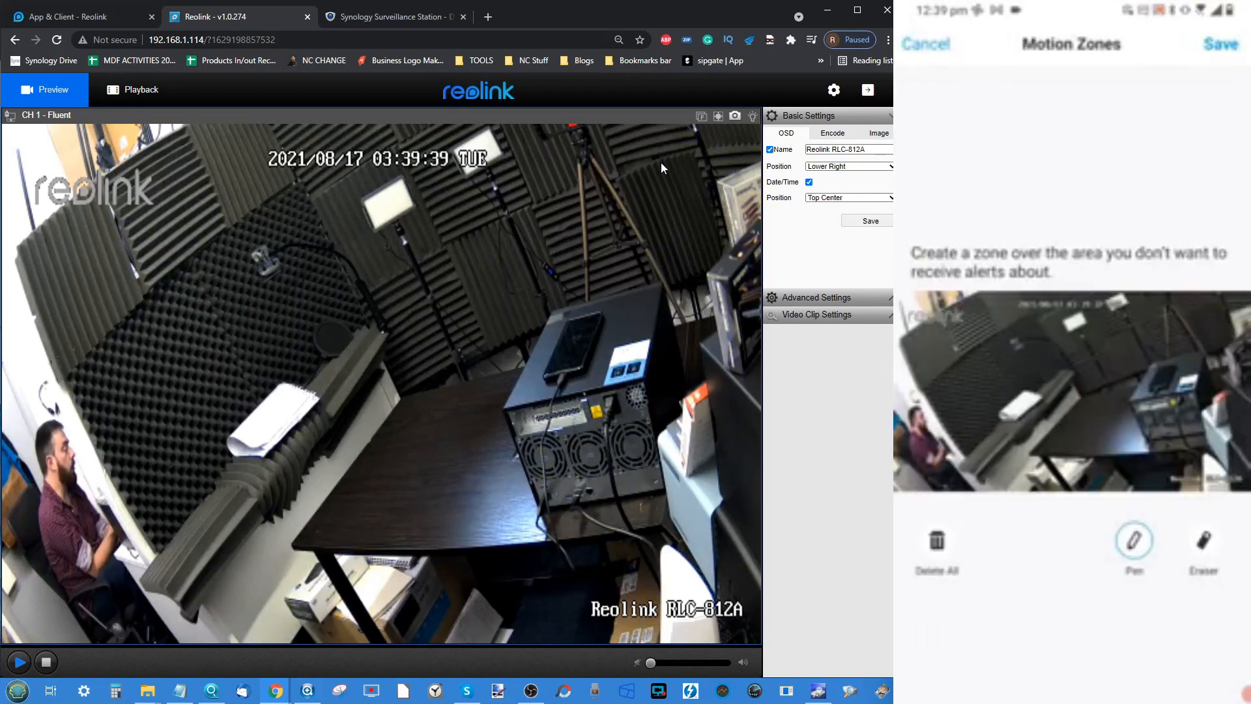
click(926, 45)
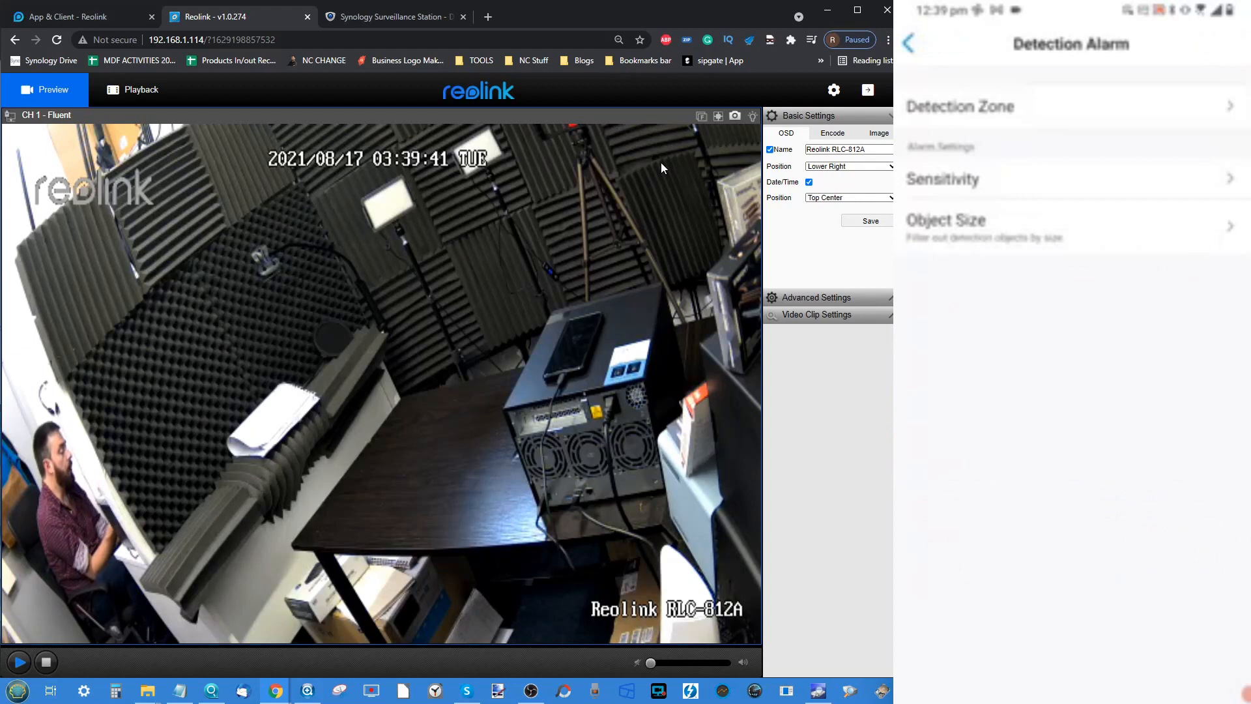
click(946, 219)
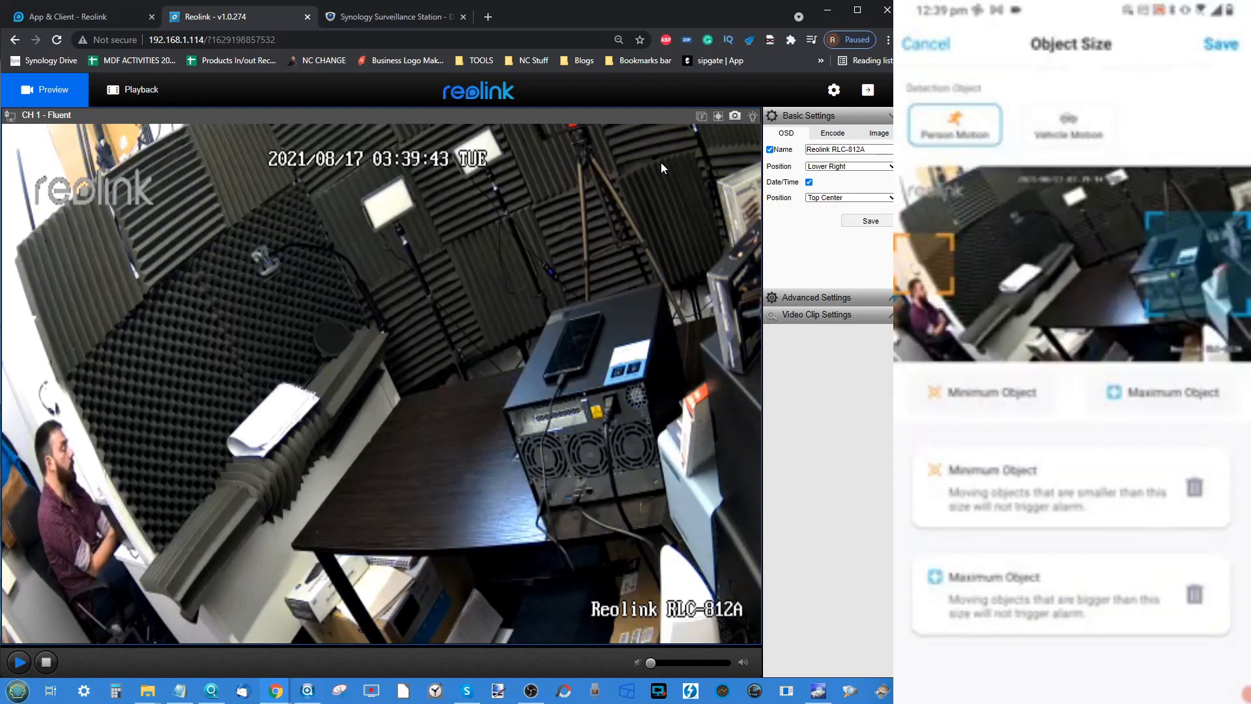
View the Smart Detection sensitivity levels, then return to the main camera settings list
click(926, 44)
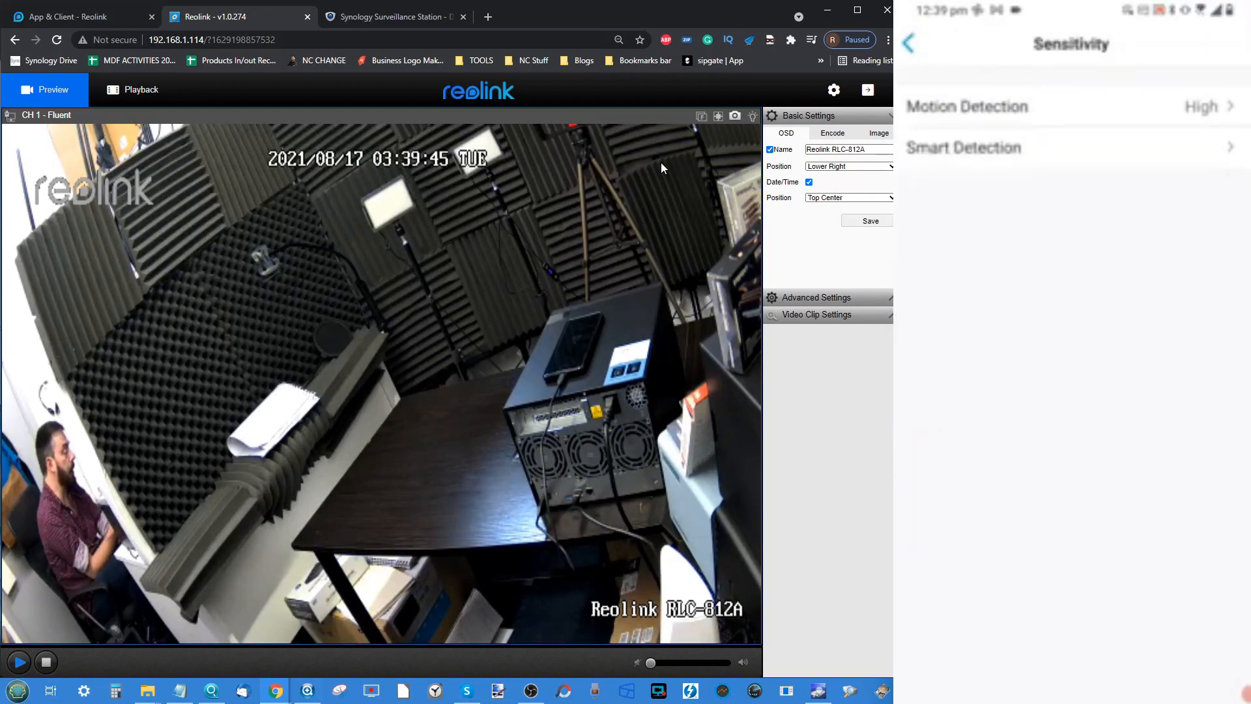
click(963, 148)
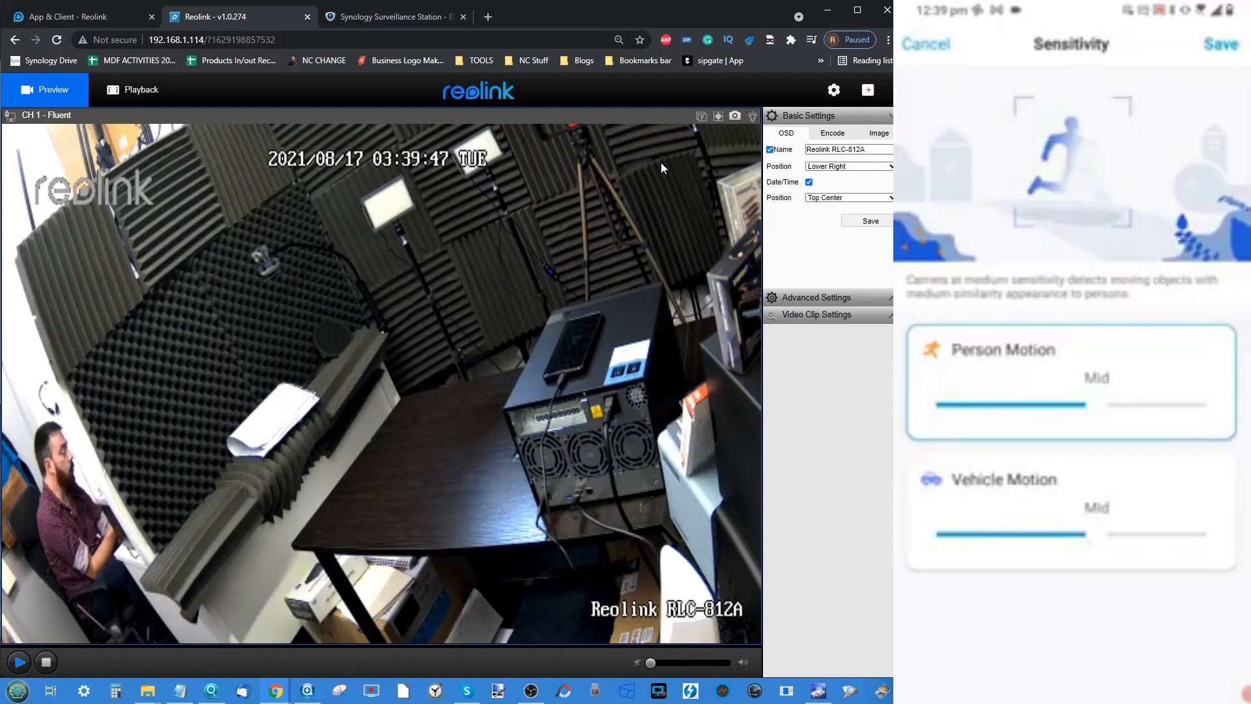
click(926, 44)
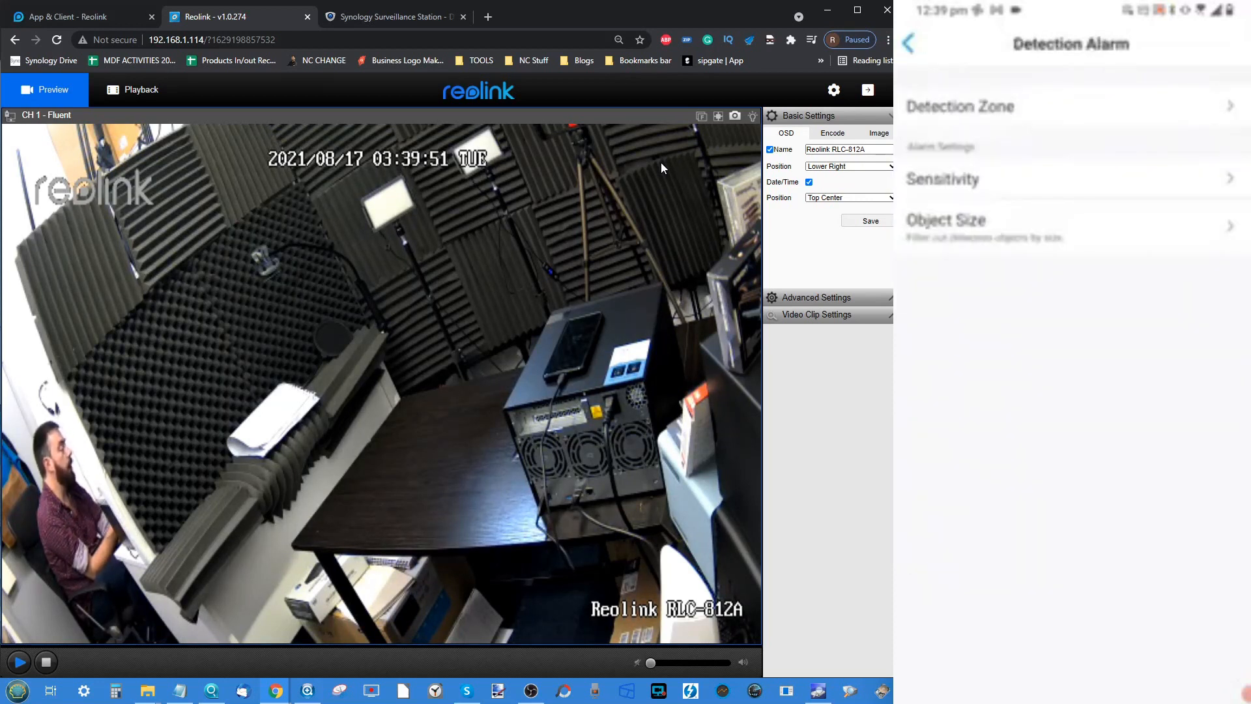
click(909, 44)
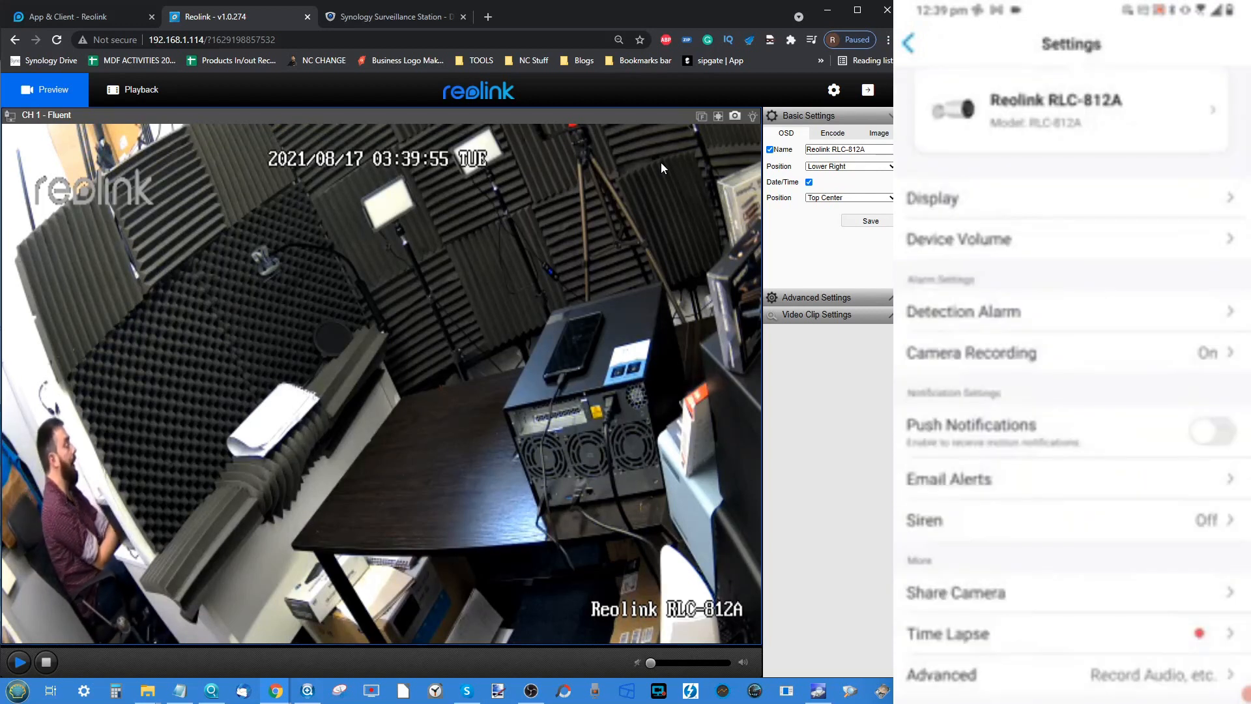
Visit the siren settings, toggling the motion siren on and back off
click(1211, 432)
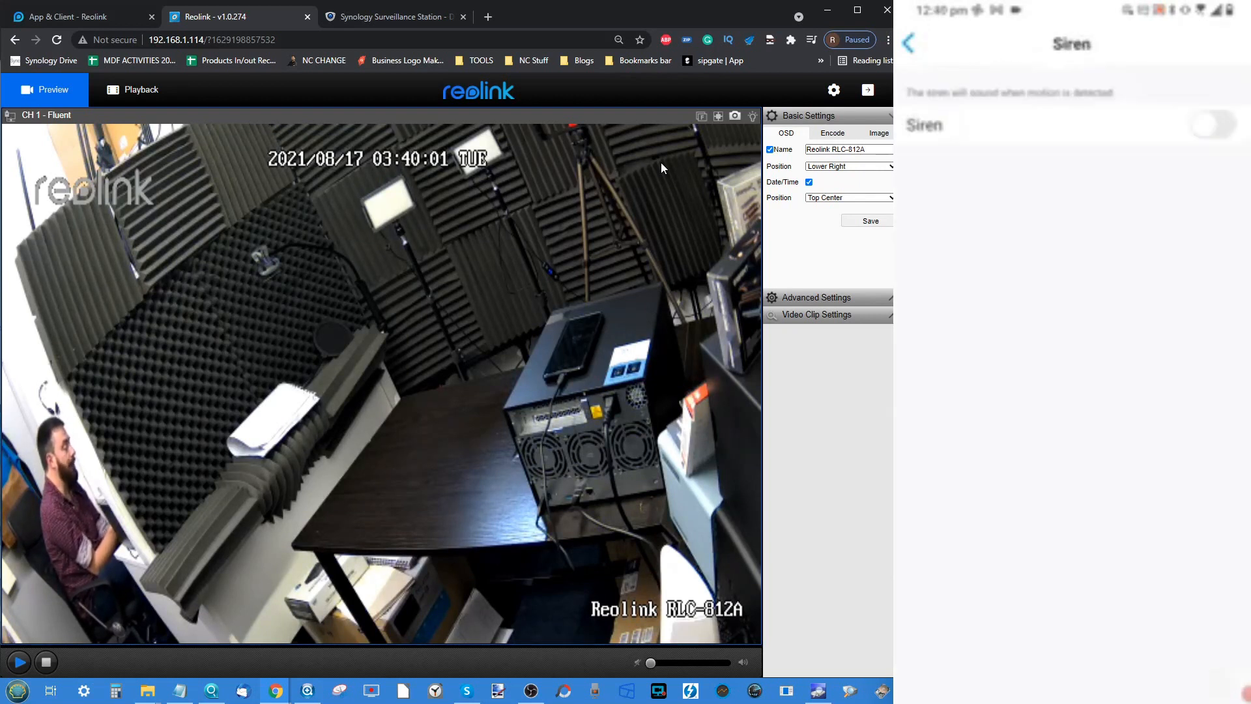
click(1212, 125)
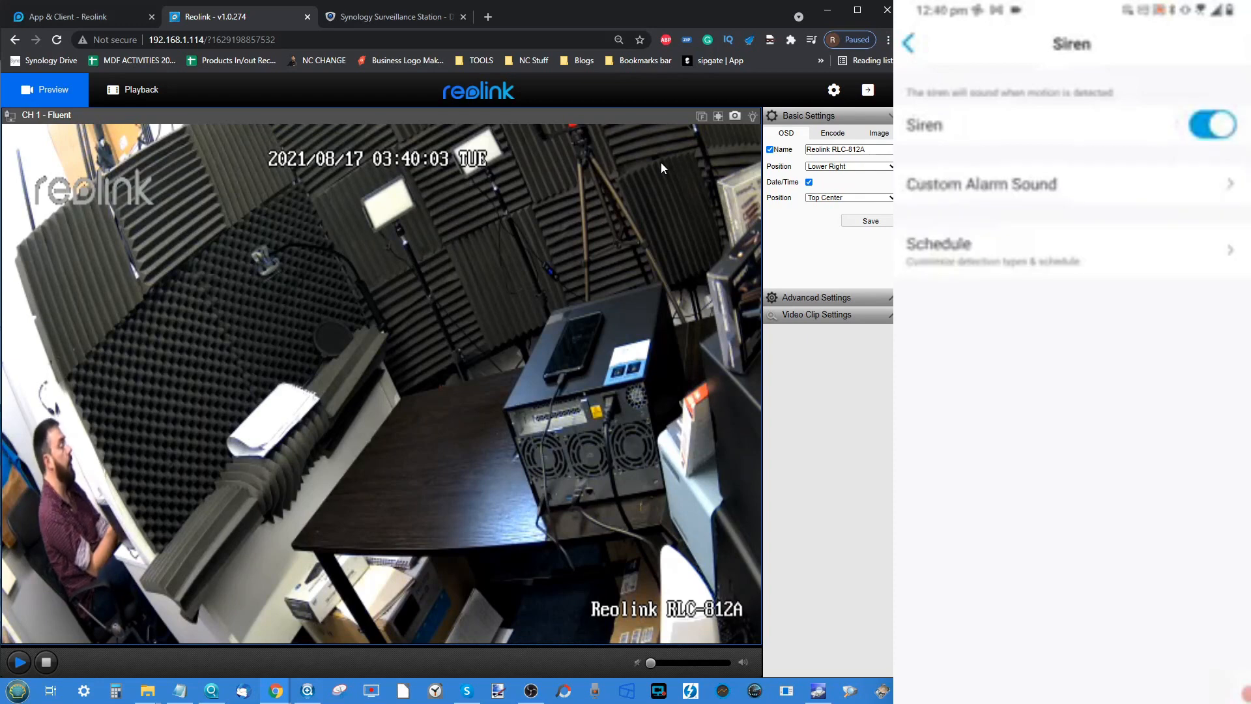
click(1212, 125)
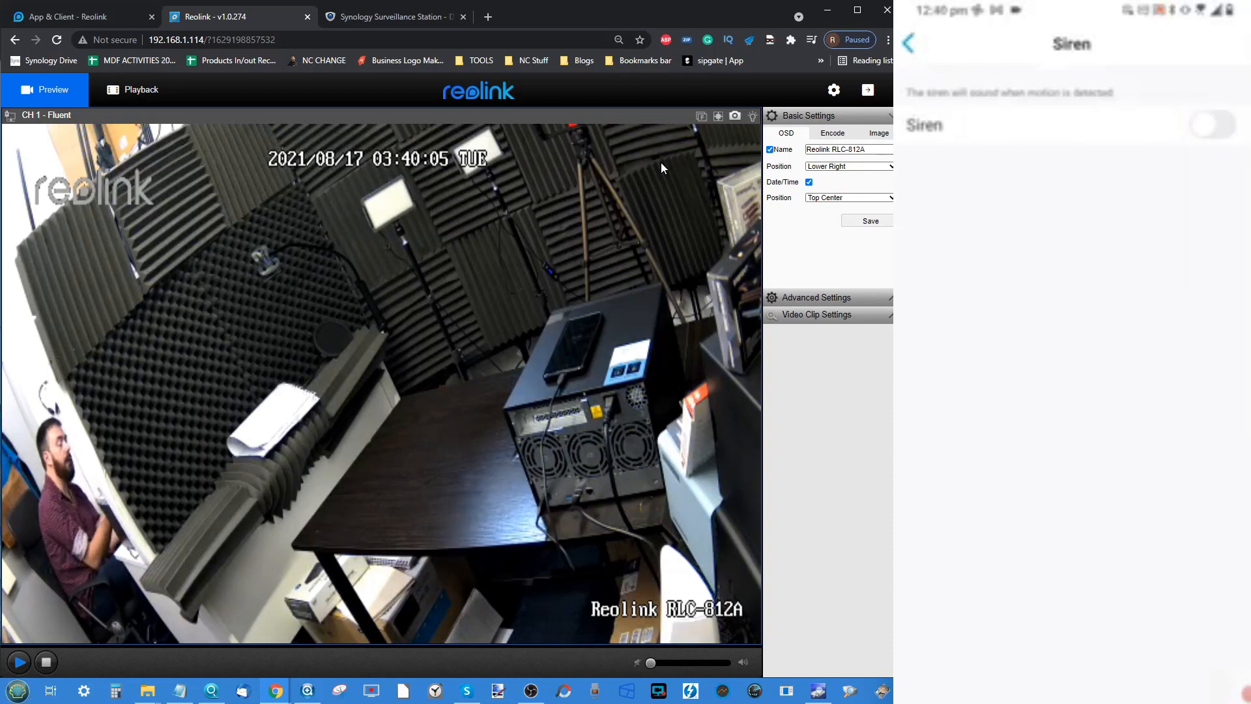
click(908, 43)
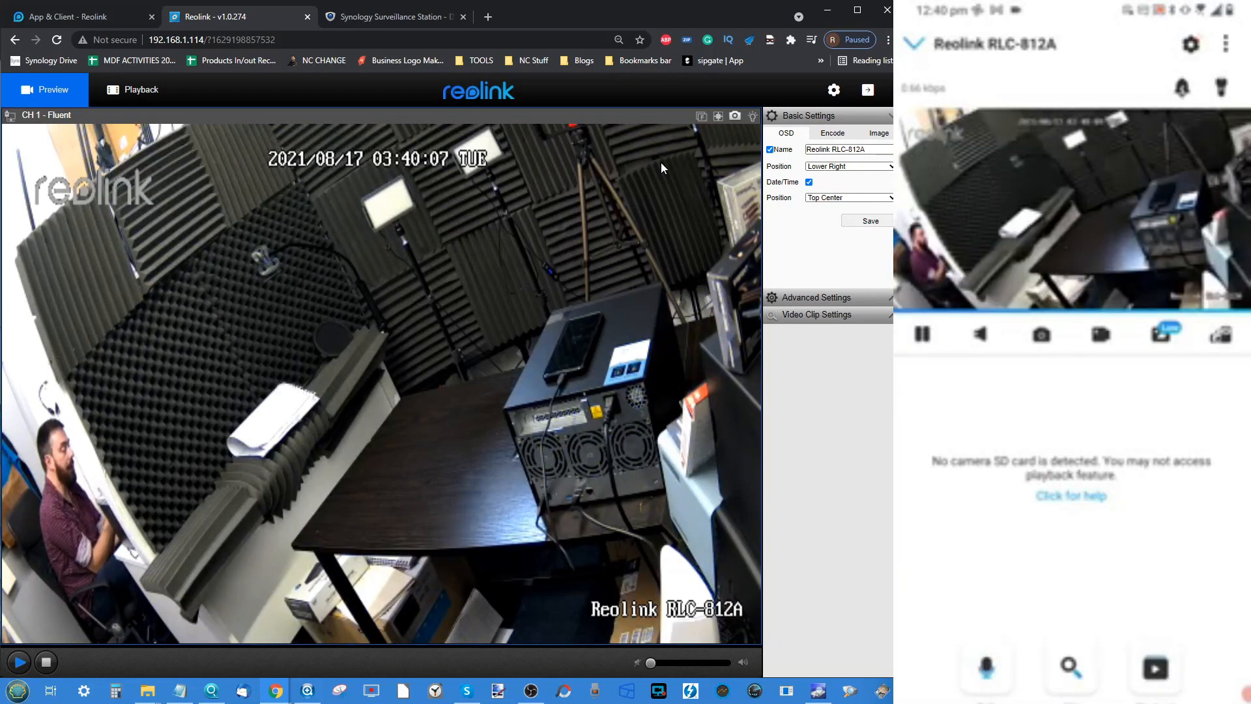
Reopen the camera settings, peek at Advanced, and leave the settings again
click(1190, 44)
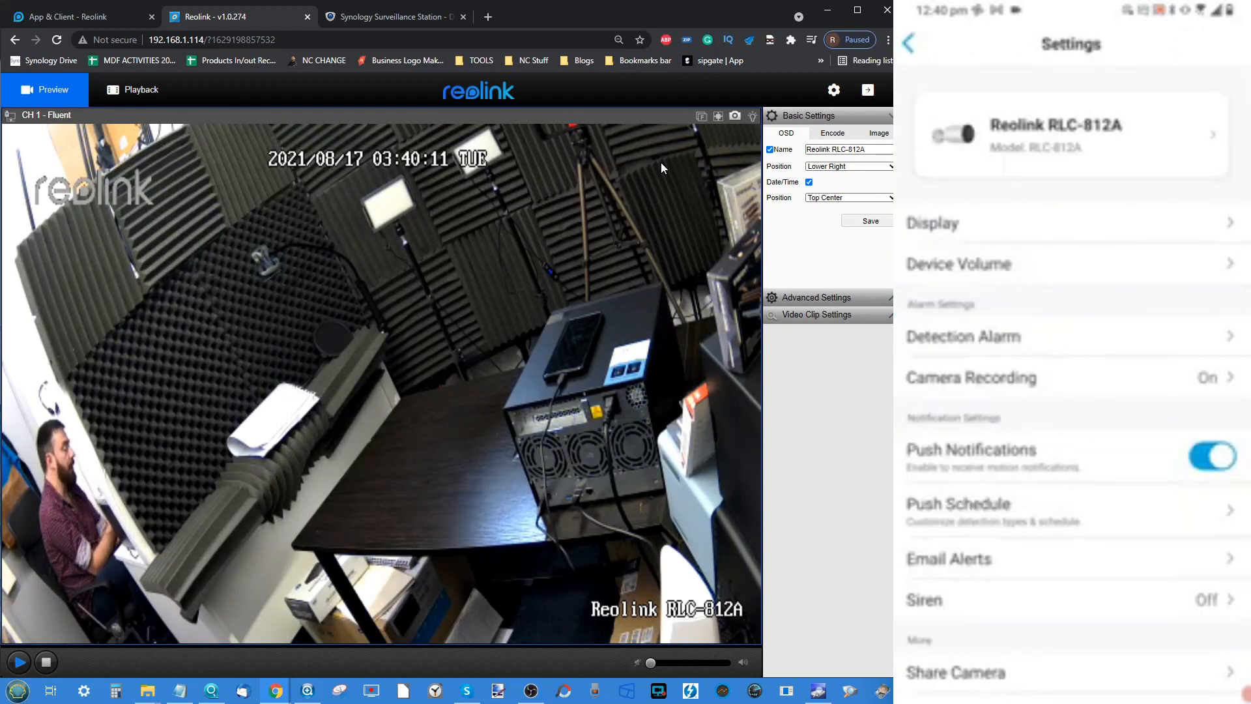
scroll(down, 3)
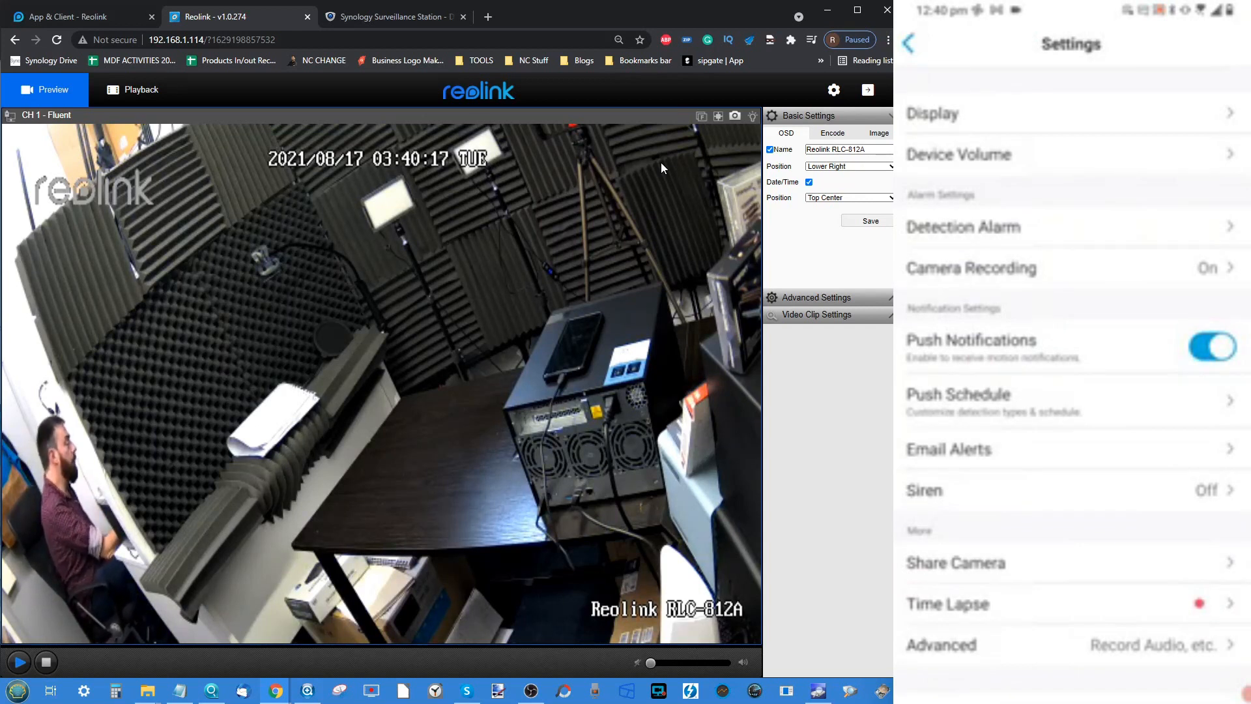
click(941, 643)
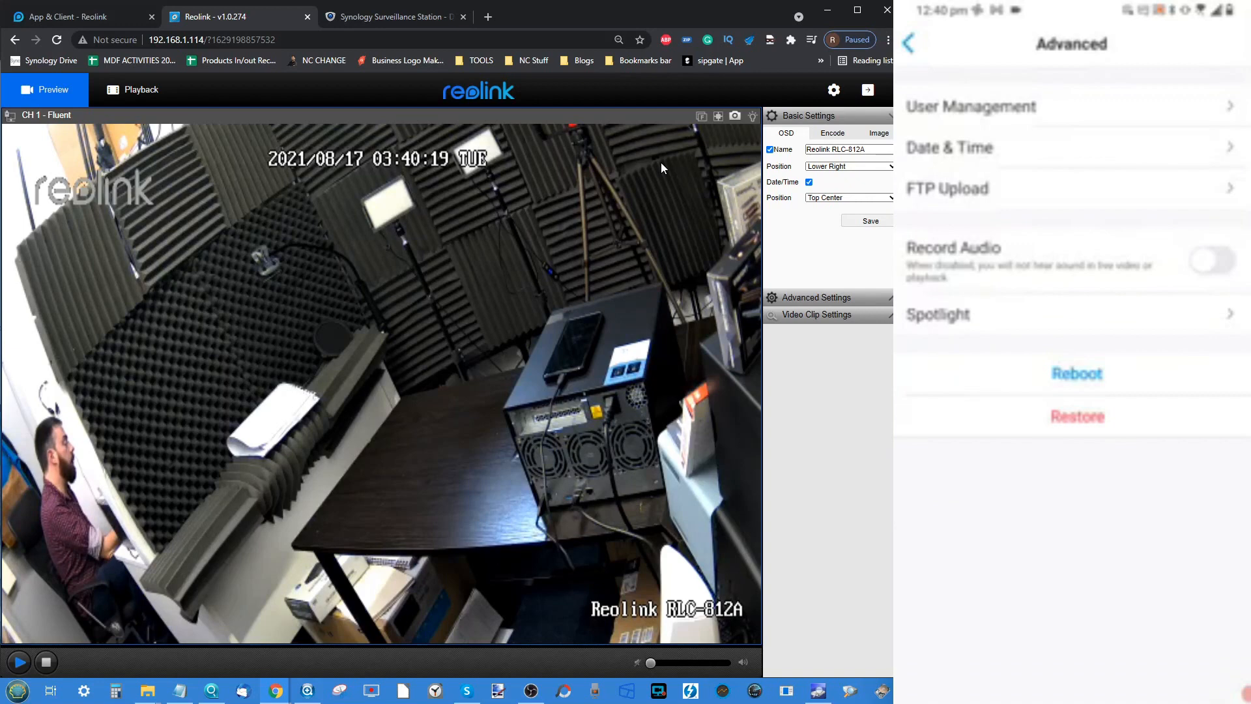
click(907, 43)
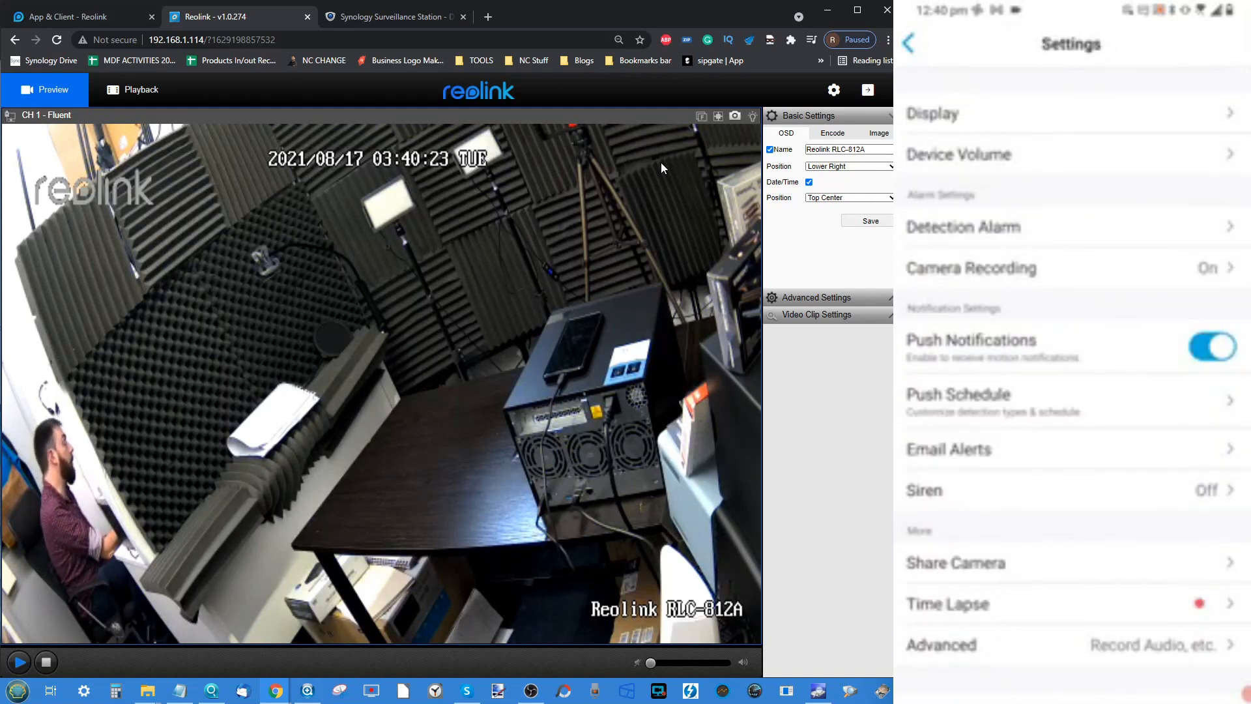
click(908, 43)
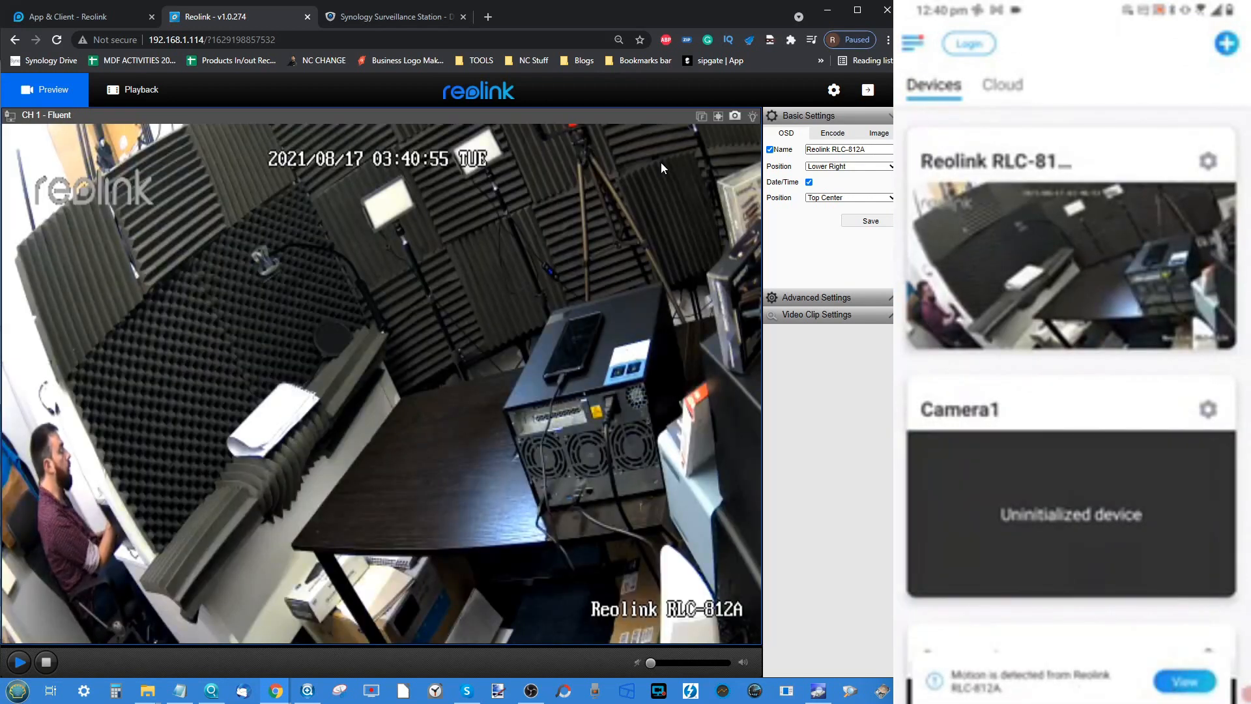
Return to the Devices list showing the RLC-812A and two Camera1 entries
click(1003, 84)
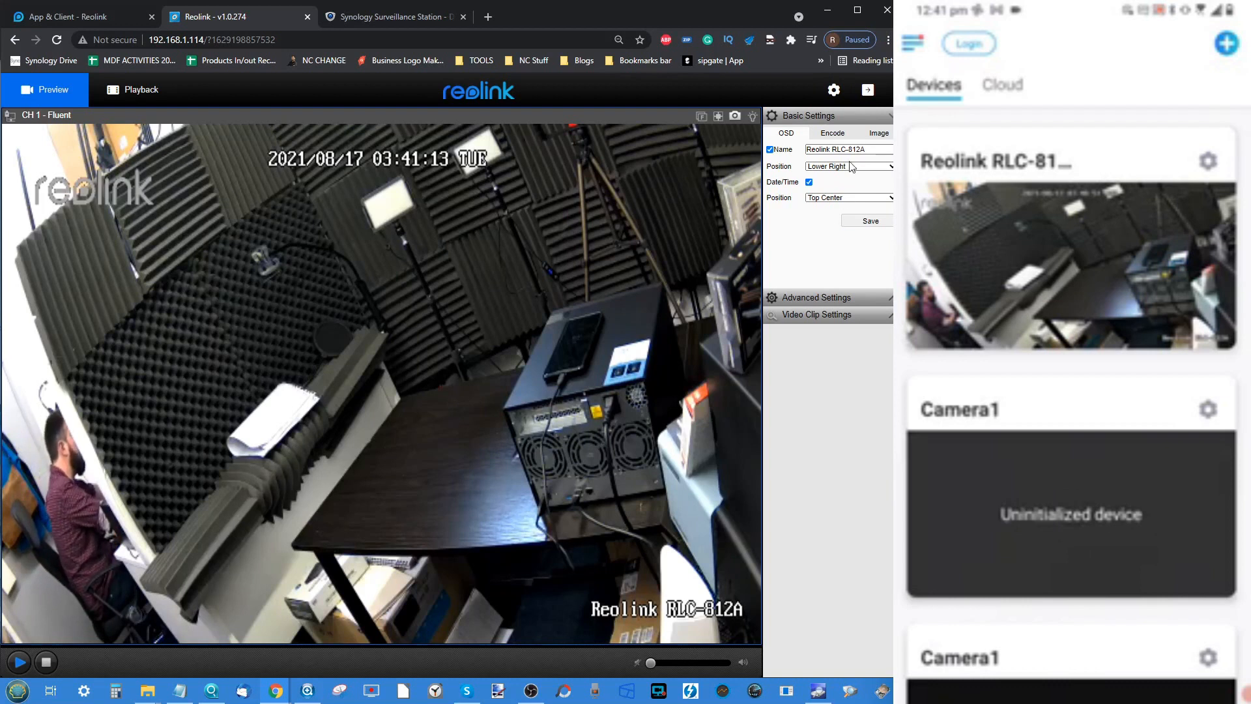
mouse_move(279, 30)
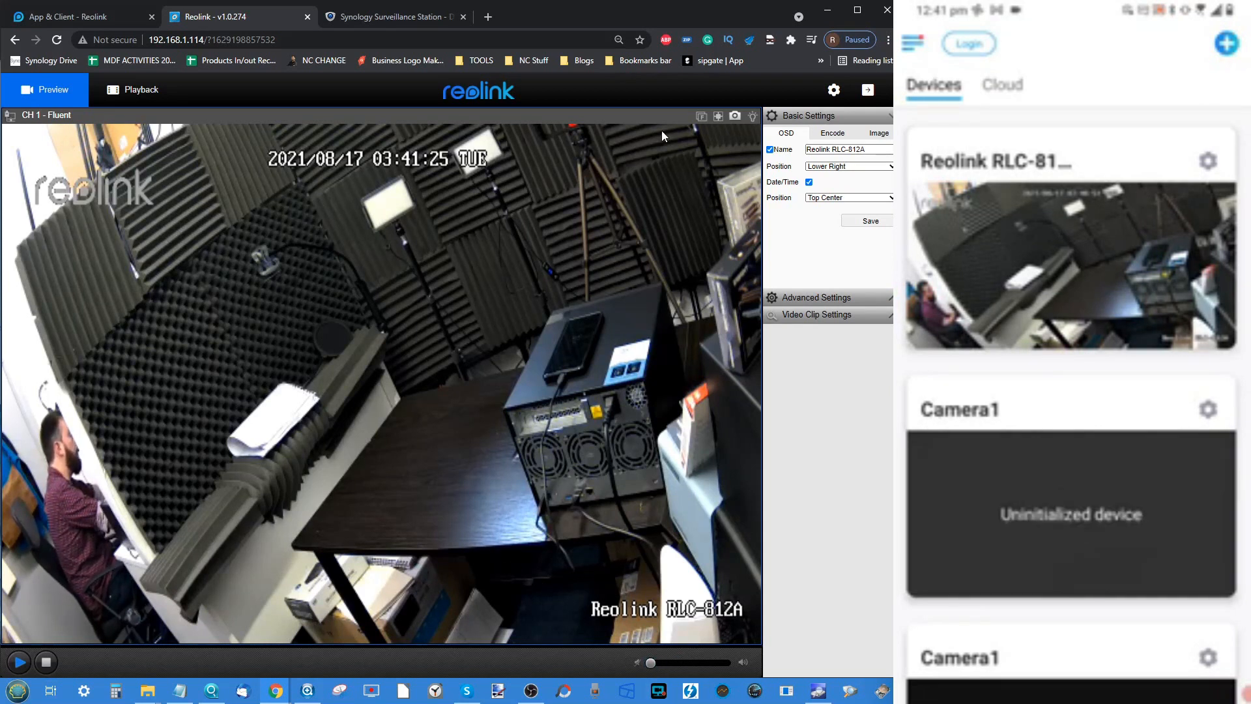
mouse_move(701, 116)
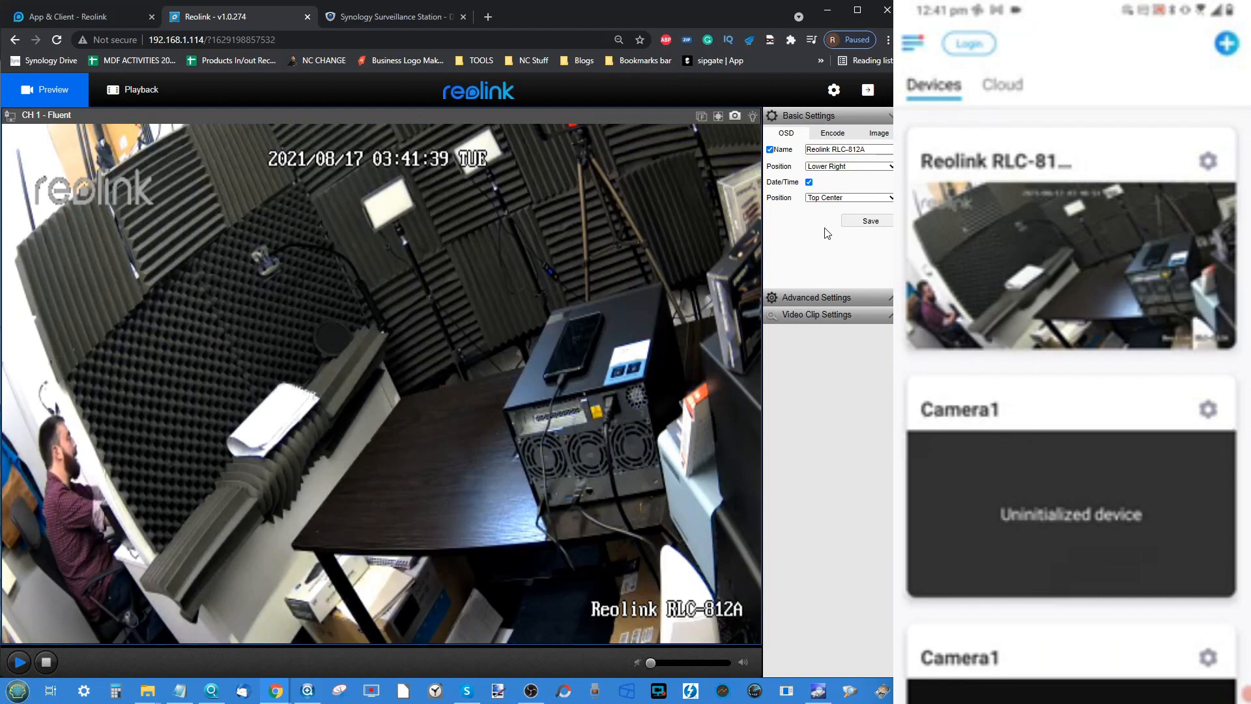
Browse the image sliders, anti-flicker and video clip panels, then load the full Camera > Display settings page
click(877, 132)
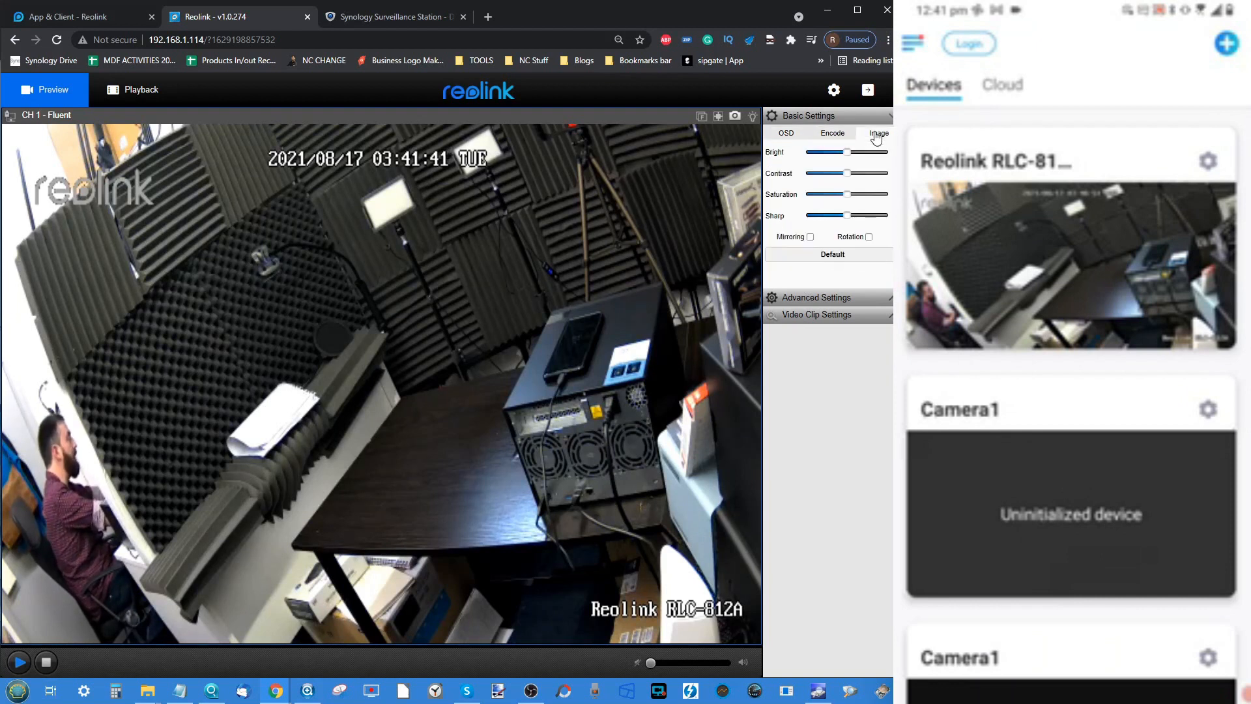
click(833, 133)
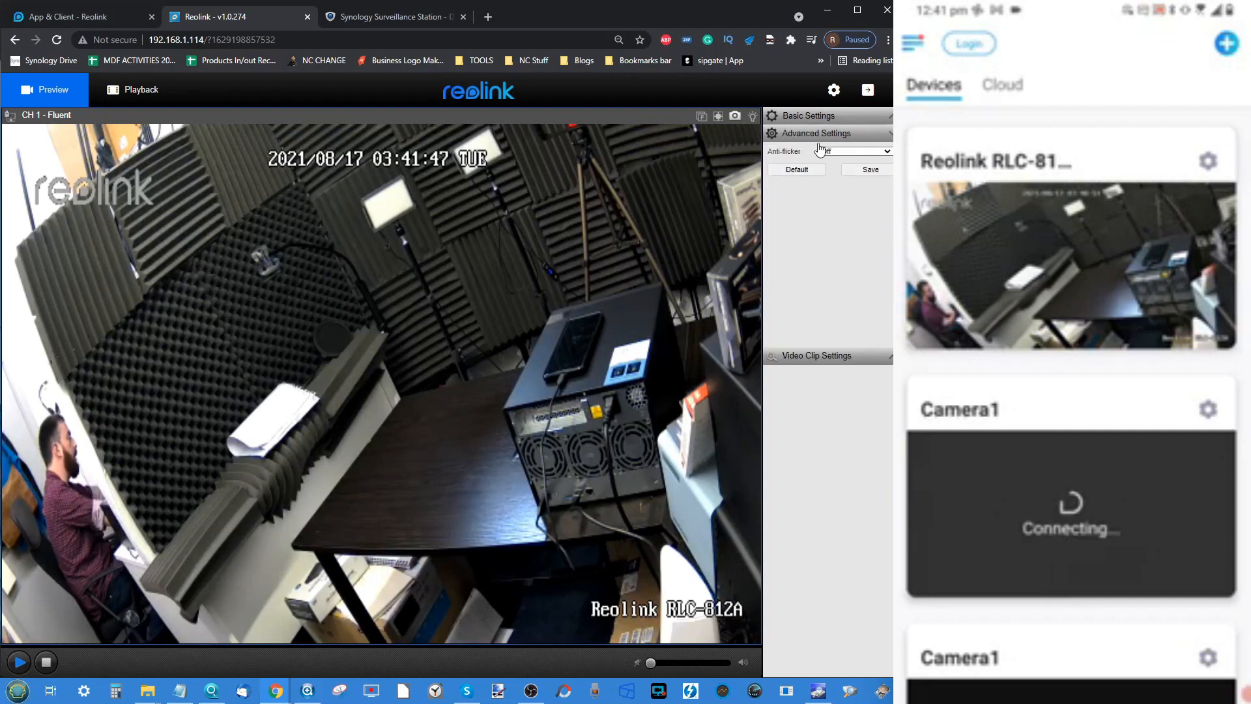
click(853, 151)
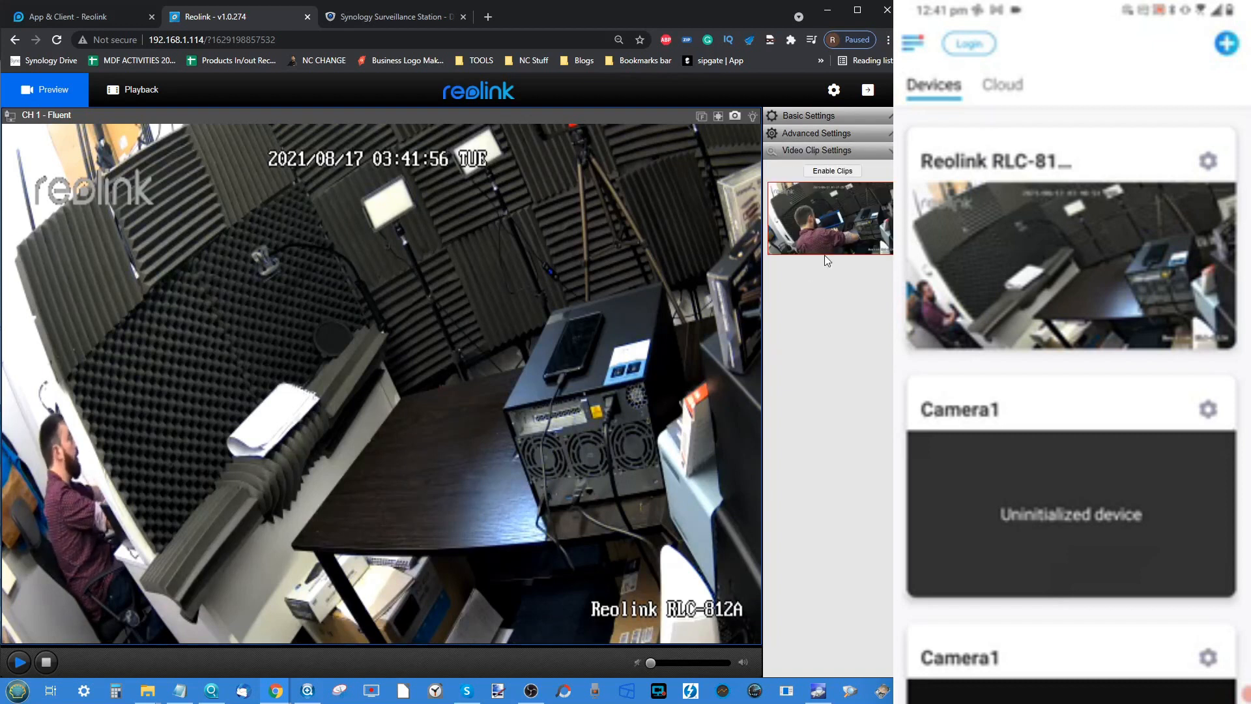
click(832, 171)
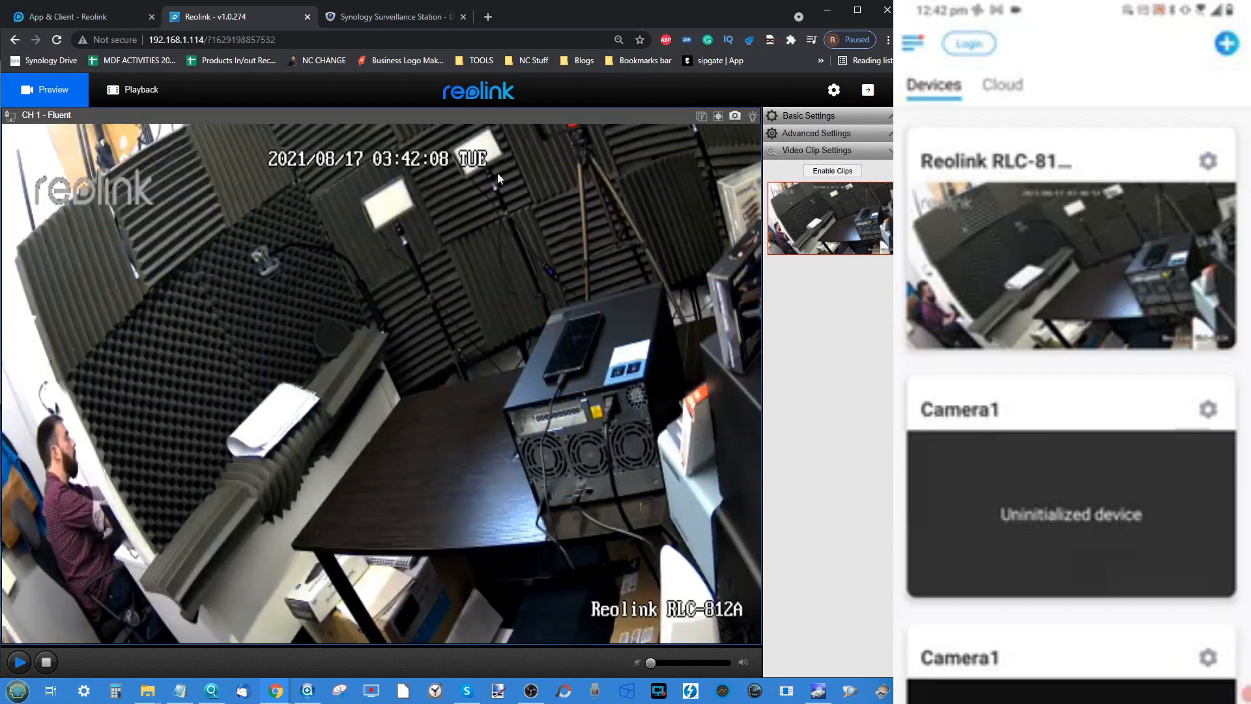
click(833, 90)
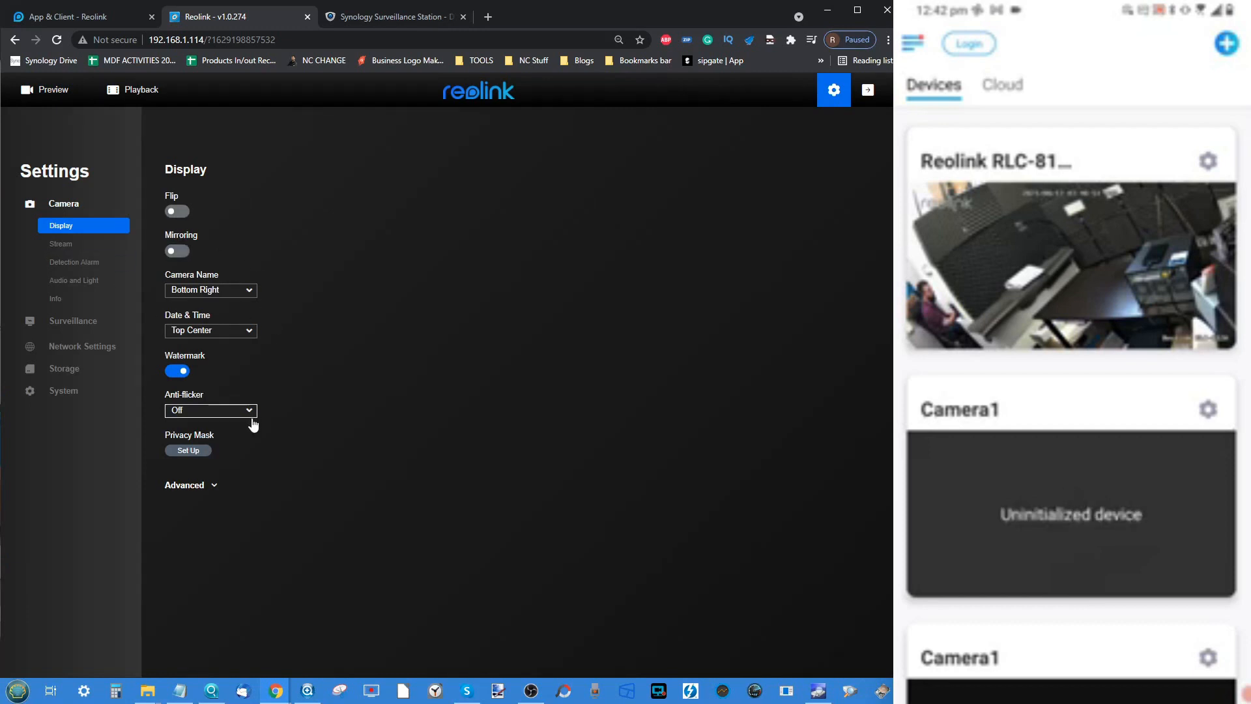
Review the Stream settings, keeping Clear resolution at 3840*2160, then head to Detection Alarm
click(61, 244)
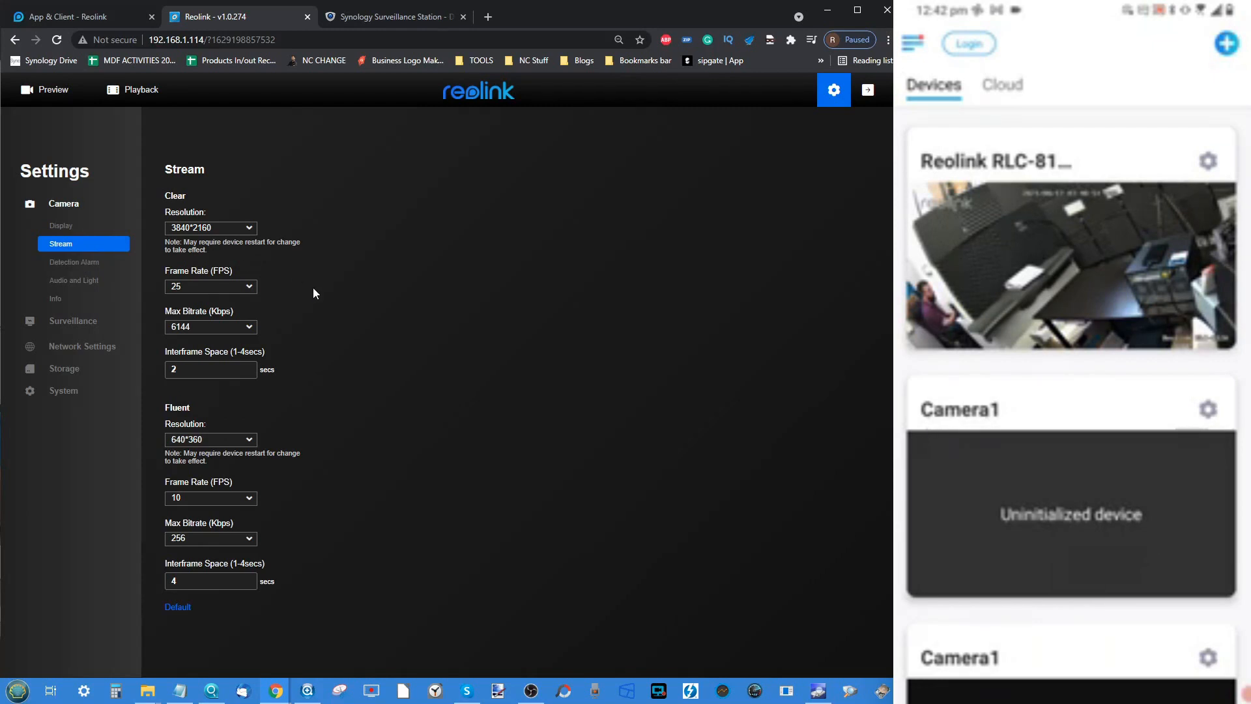
click(211, 227)
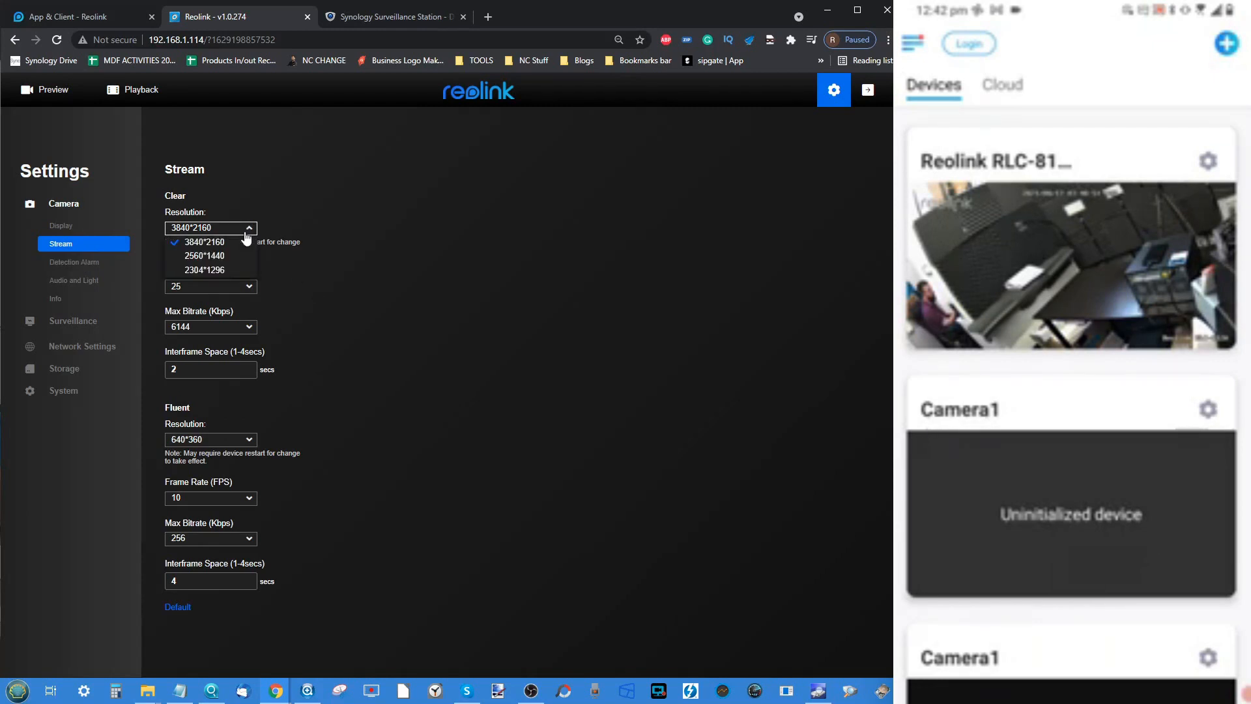
click(203, 242)
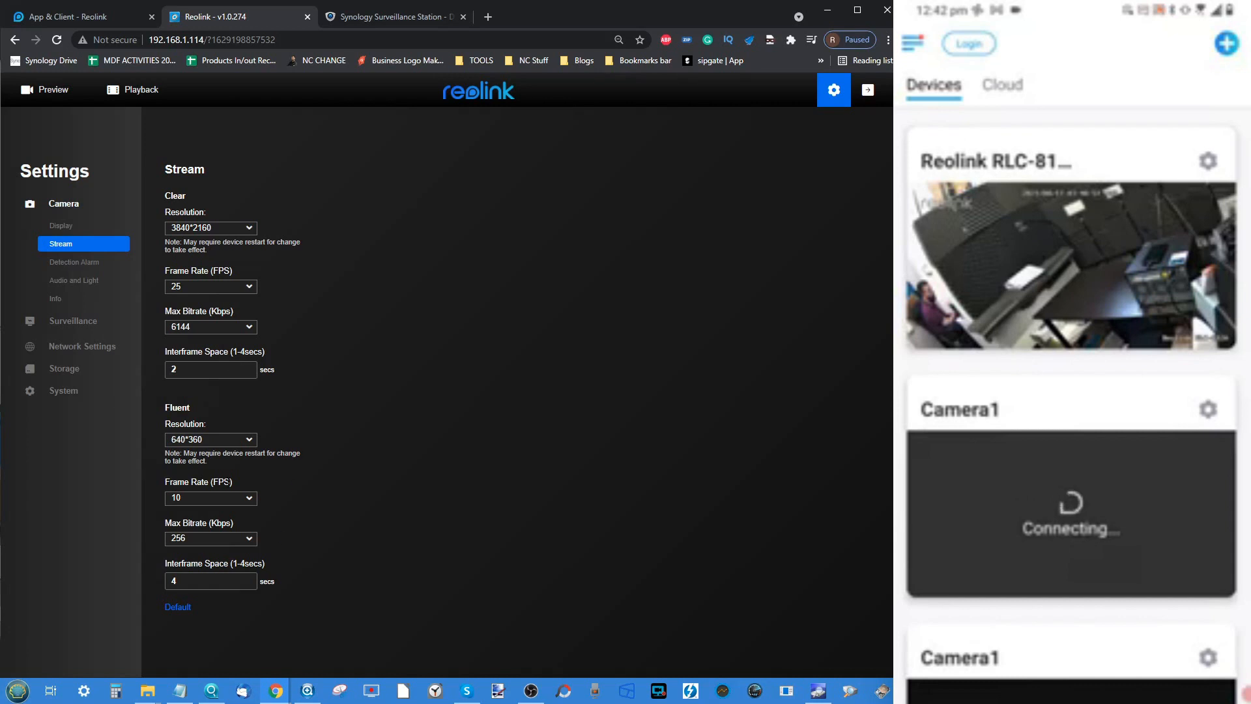
click(74, 262)
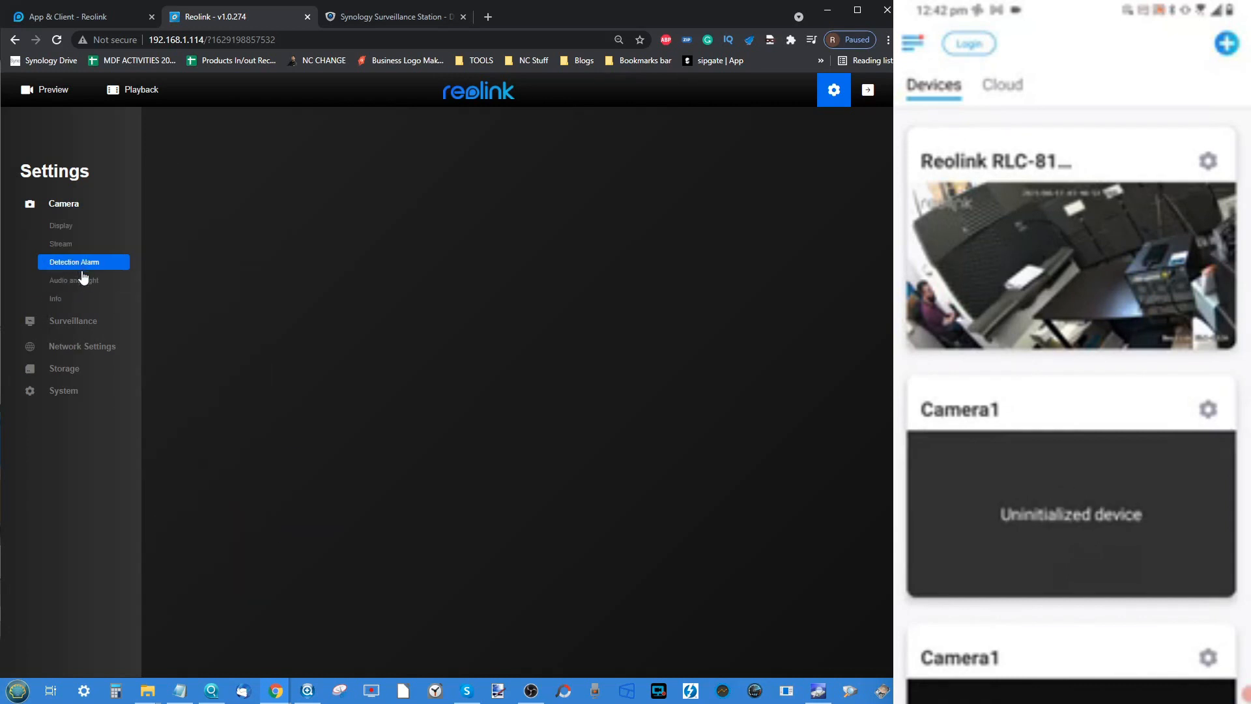
Expand motion detection sensitivity, inspect the person object-size setup and close it unsaved
click(75, 262)
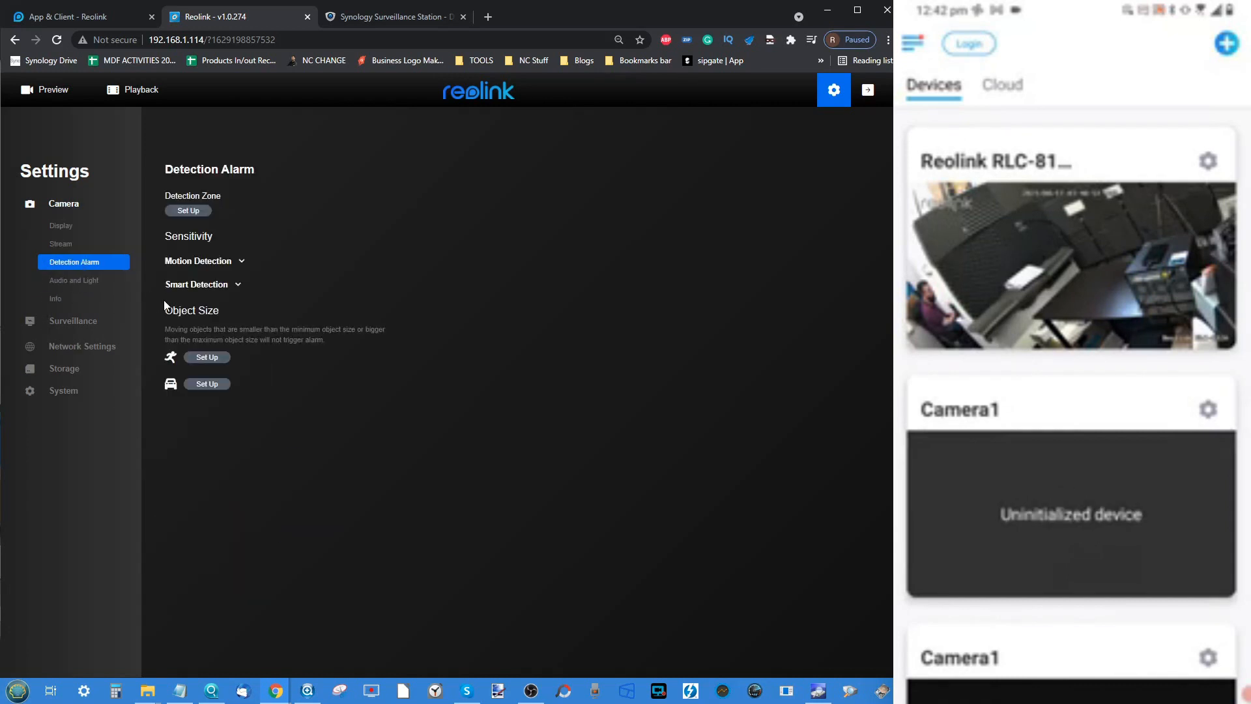
click(198, 261)
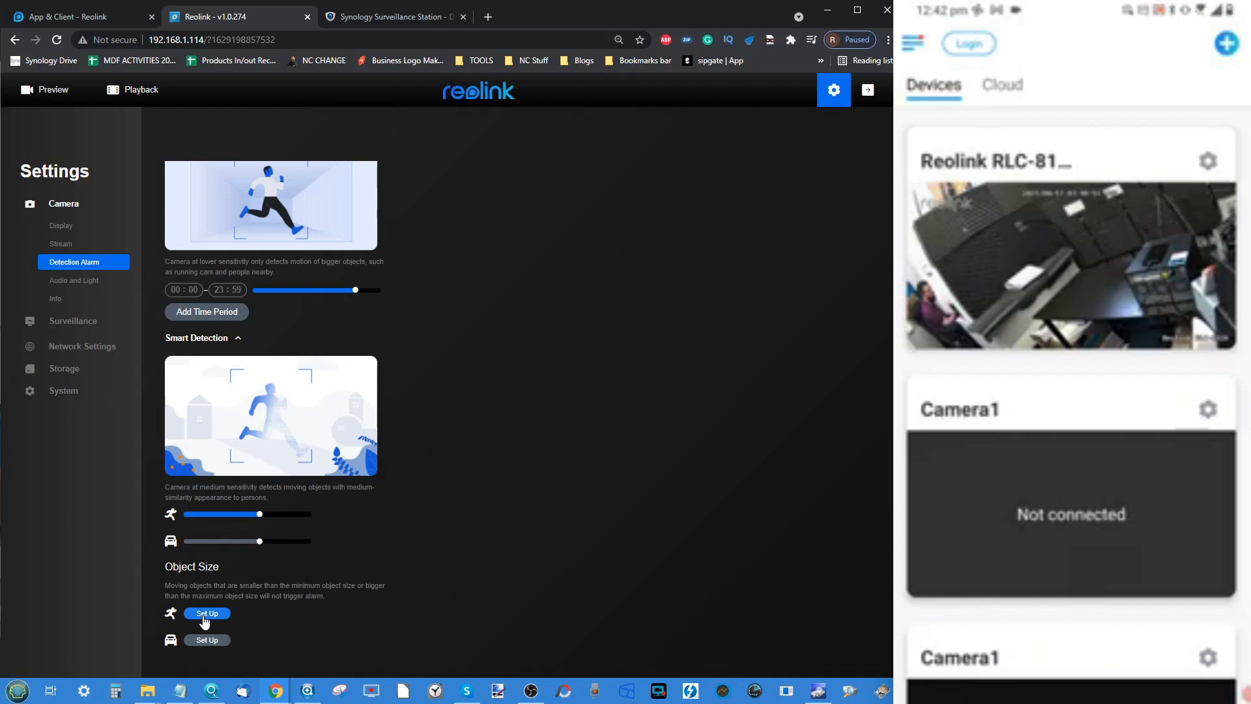
click(206, 612)
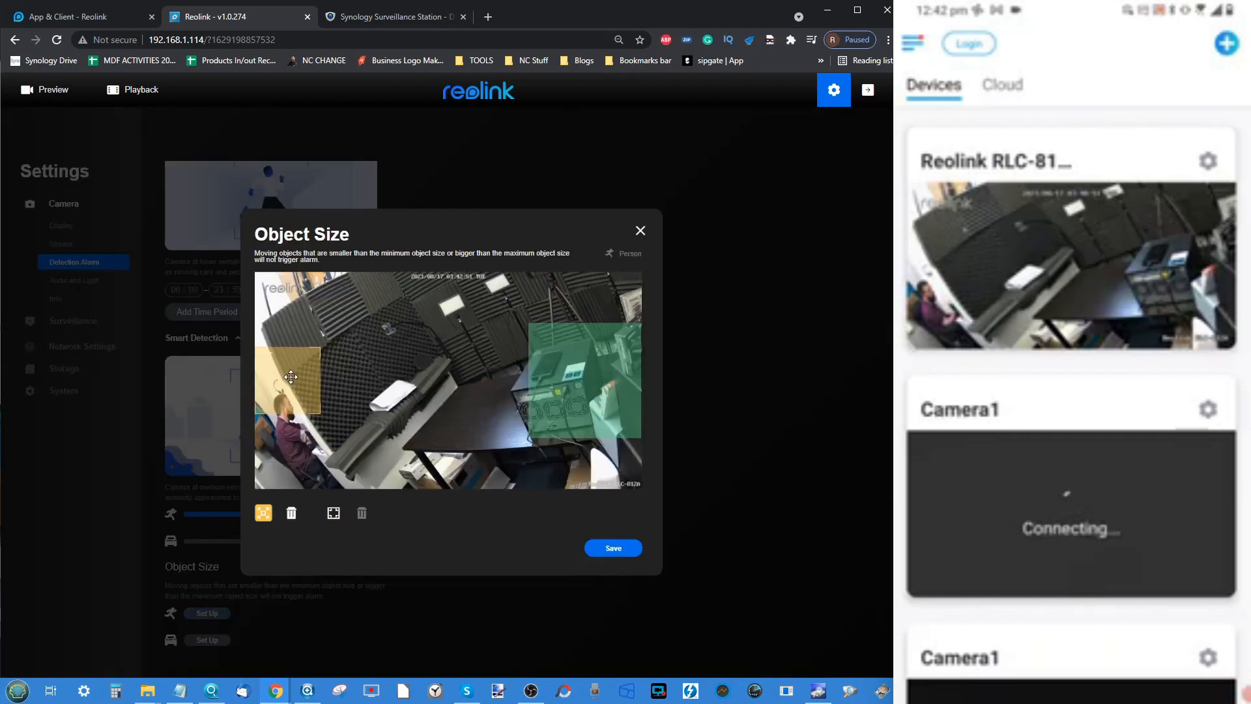
click(333, 512)
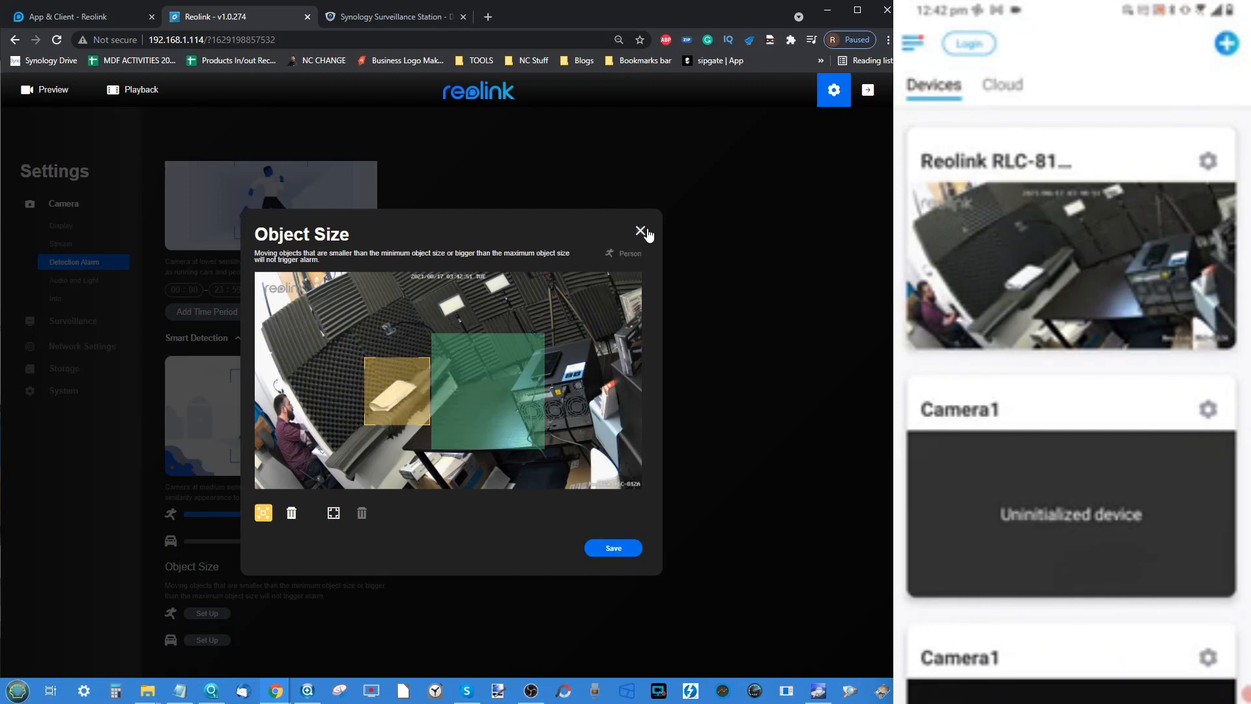
click(641, 231)
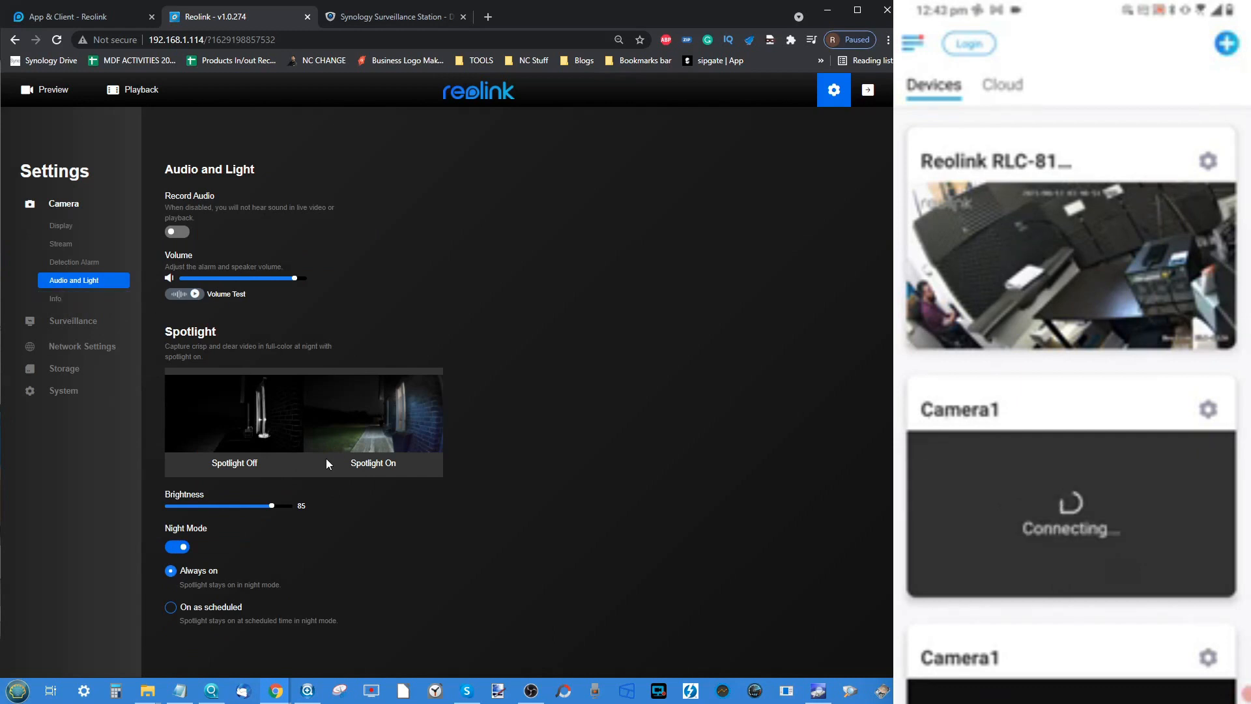
mouse_move(301, 478)
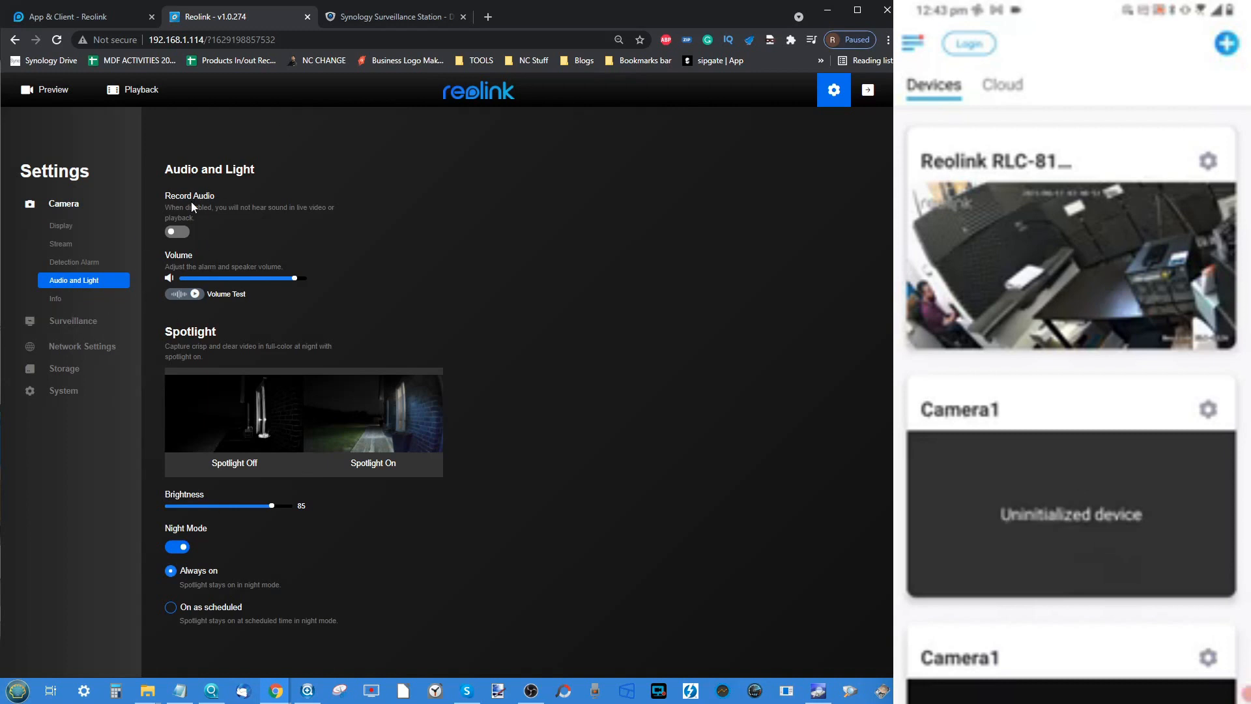
mouse_move(74, 262)
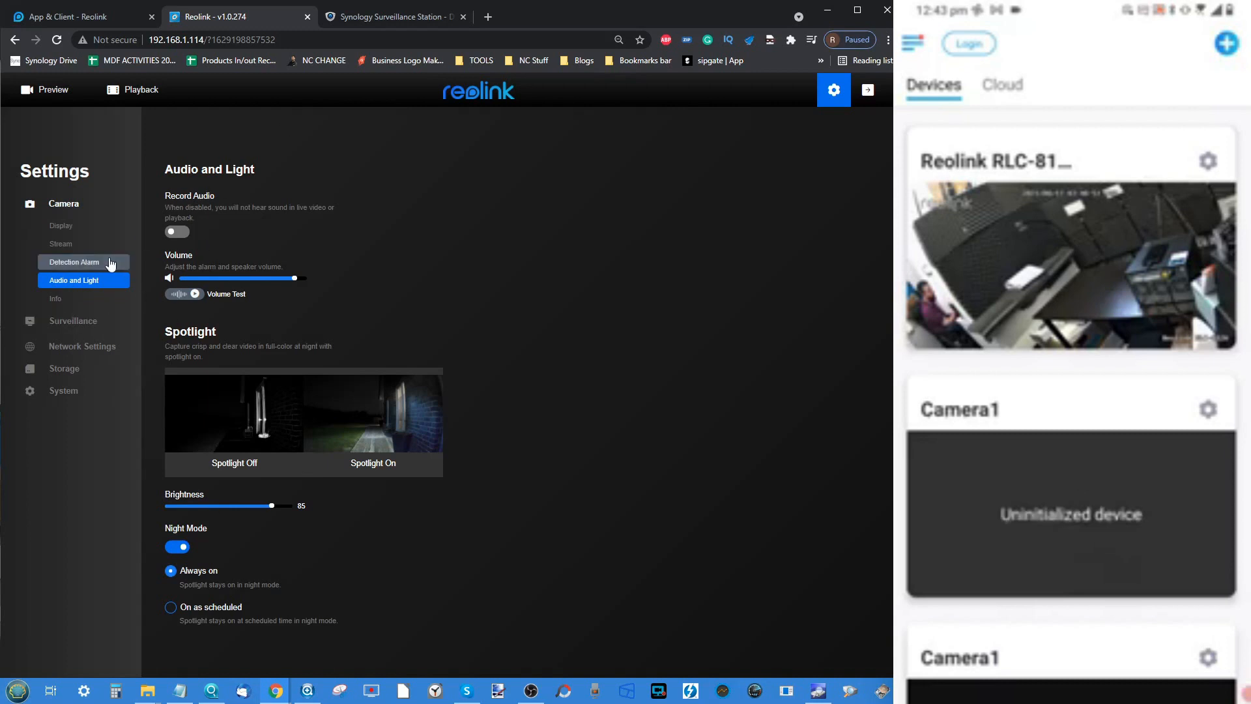
View the camera info page, then the Surveillance Record schedule settings
click(54, 297)
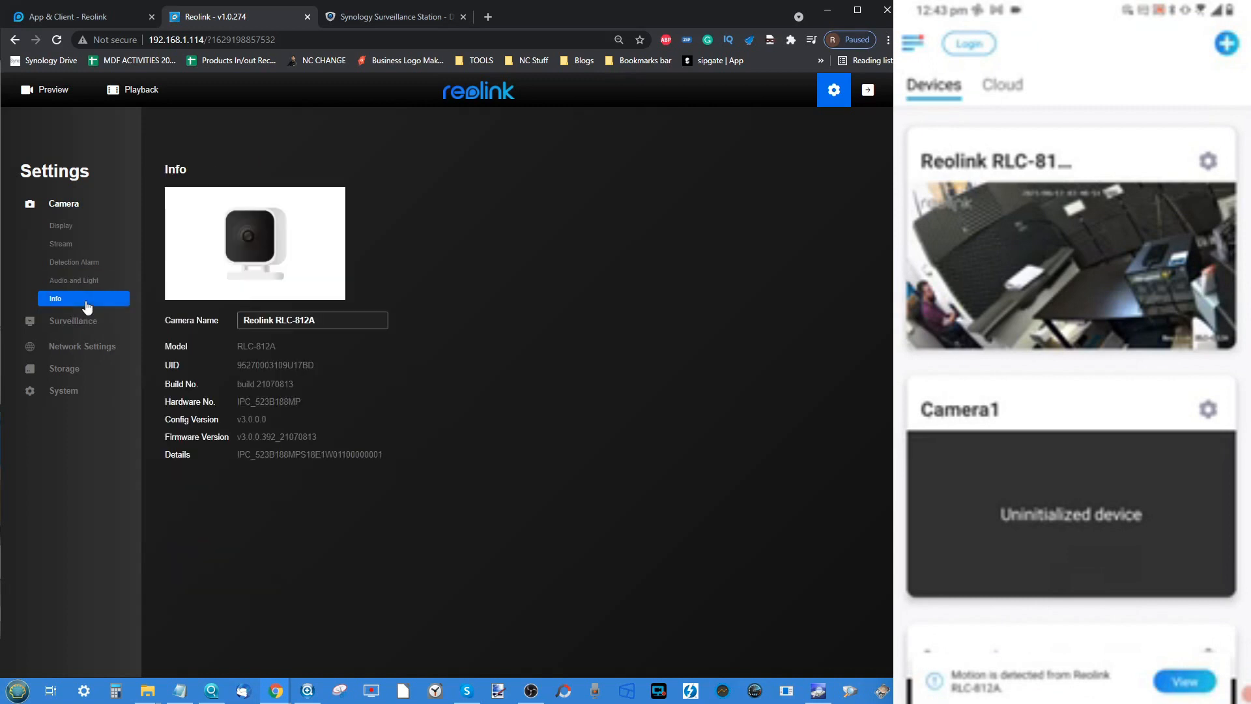
click(73, 321)
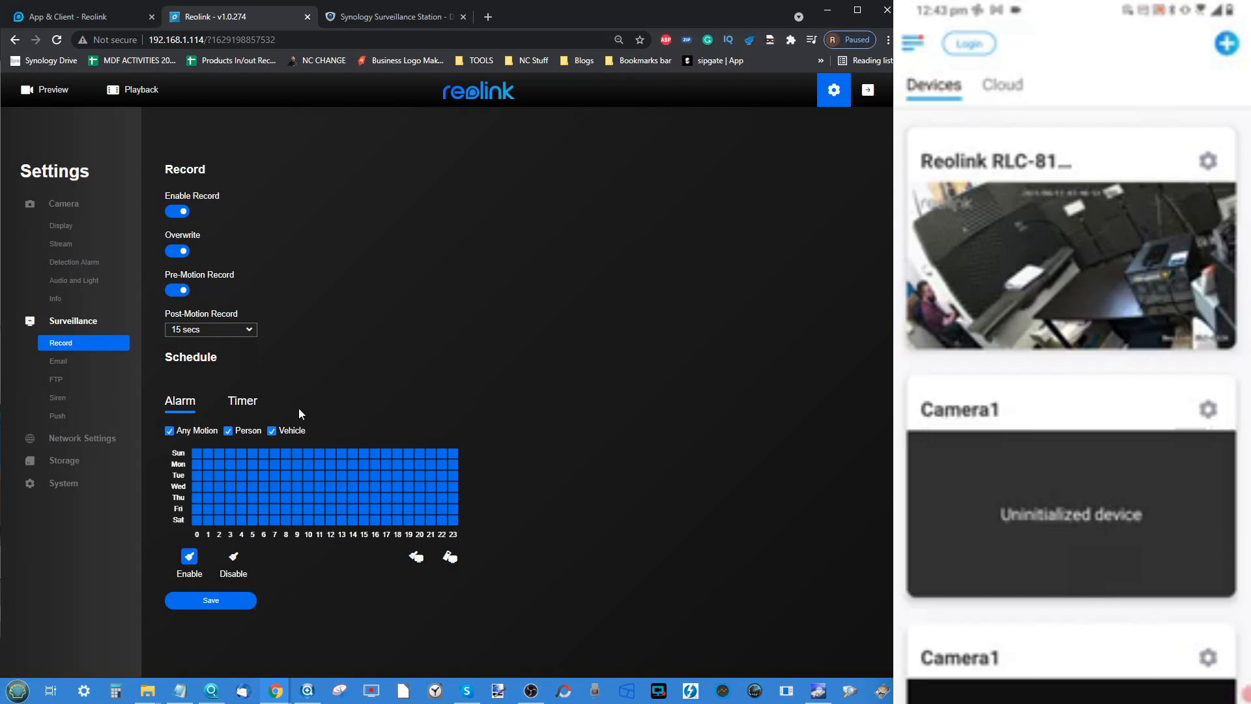
mouse_move(58, 361)
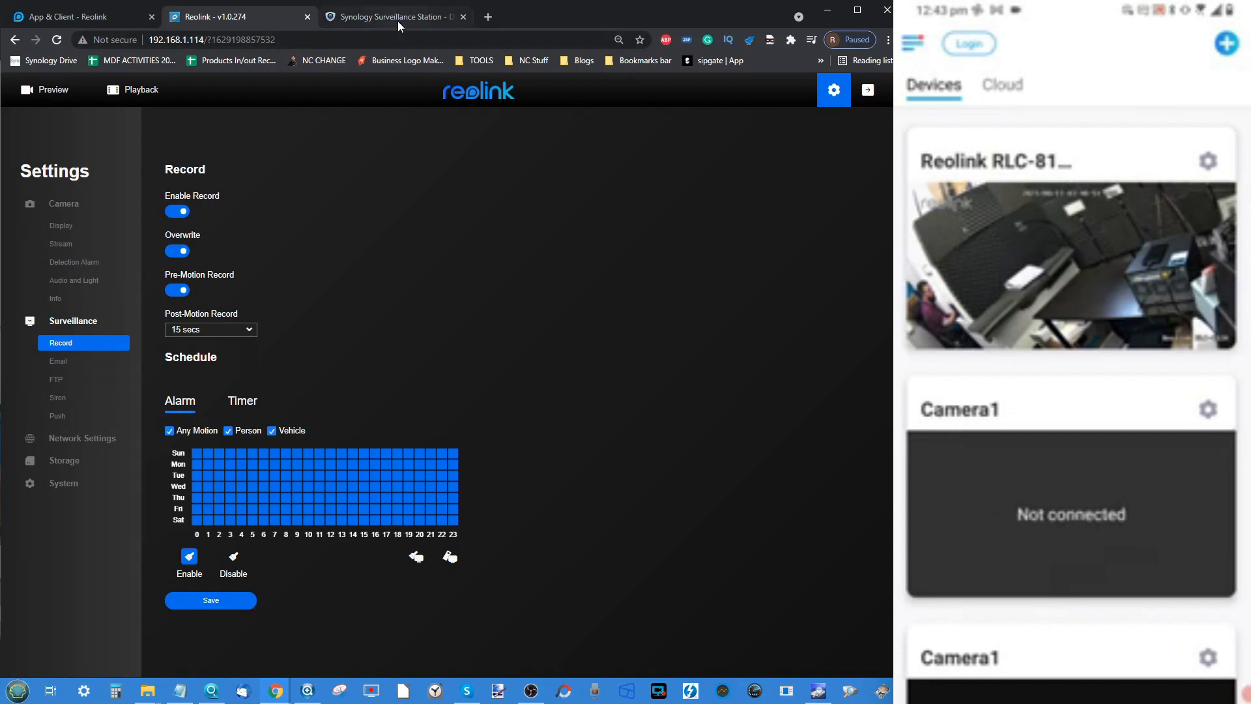
Switch to the Synology Surveillance Station tab showing the two-camera Live View
click(395, 16)
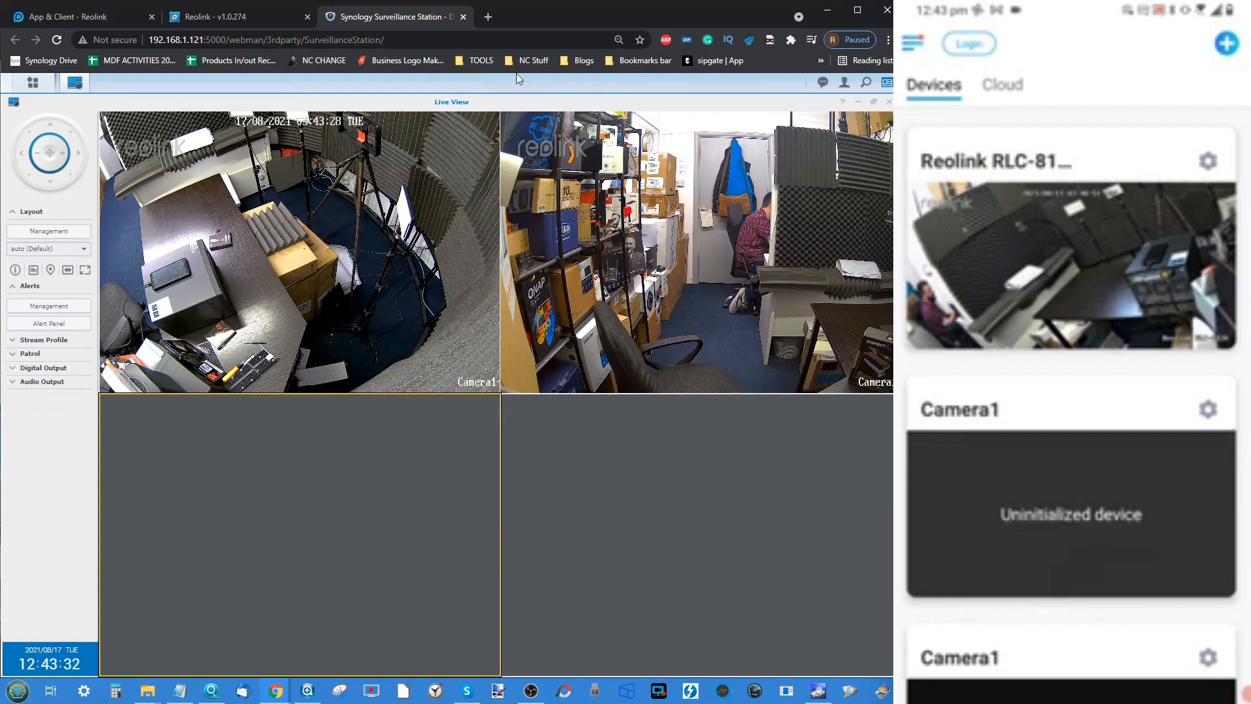
mouse_move(202, 179)
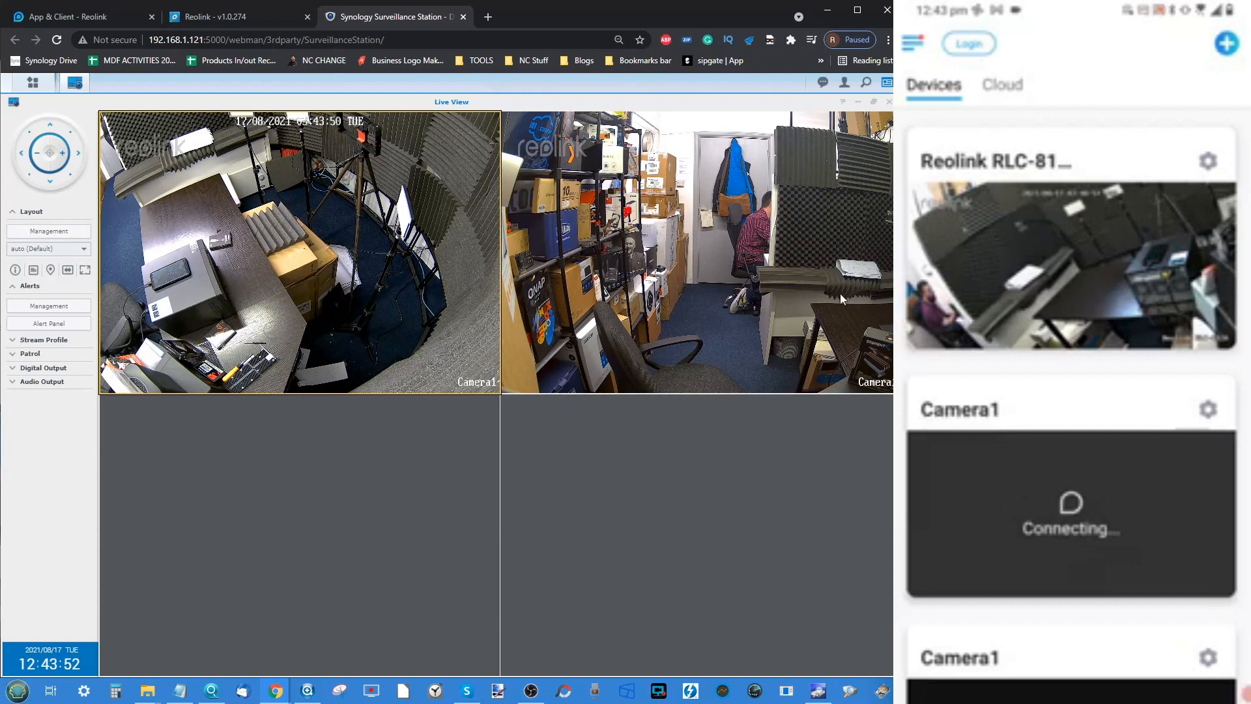
mouse_move(391, 173)
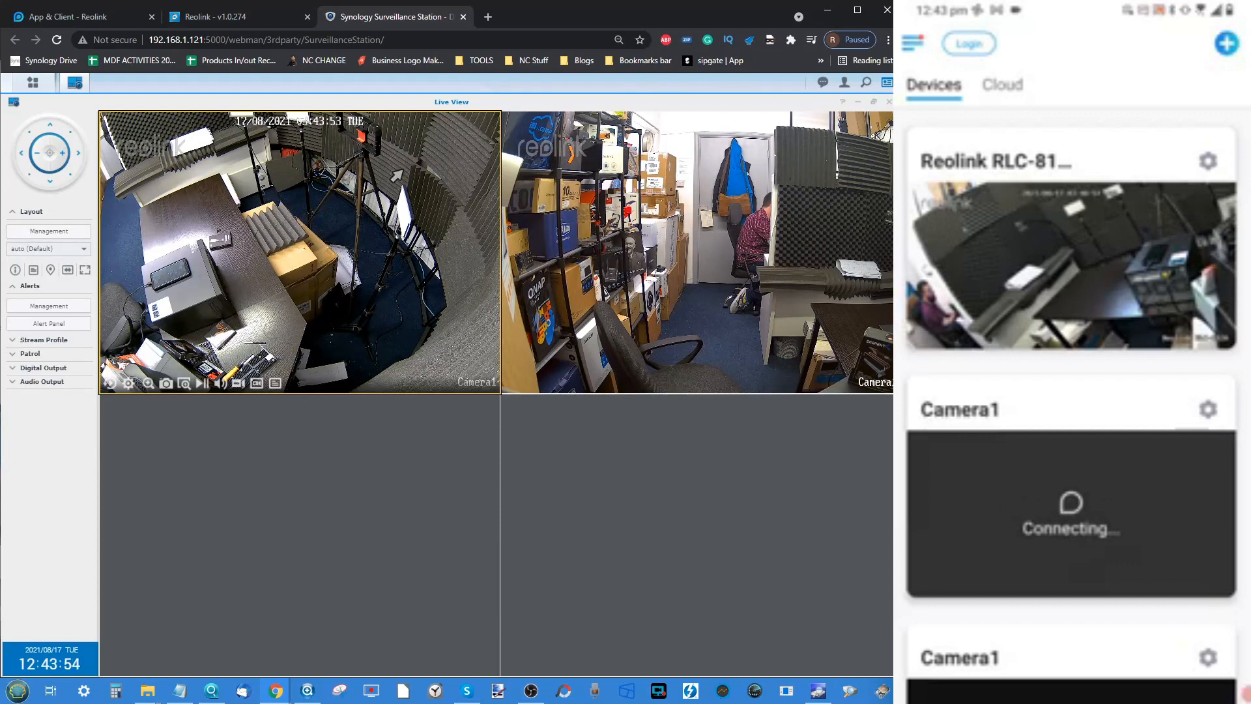
Back in Reolink settings, visit Network, Storage (no HDD) and System > Maintenance with firmware upgrade and auto reboot
click(232, 16)
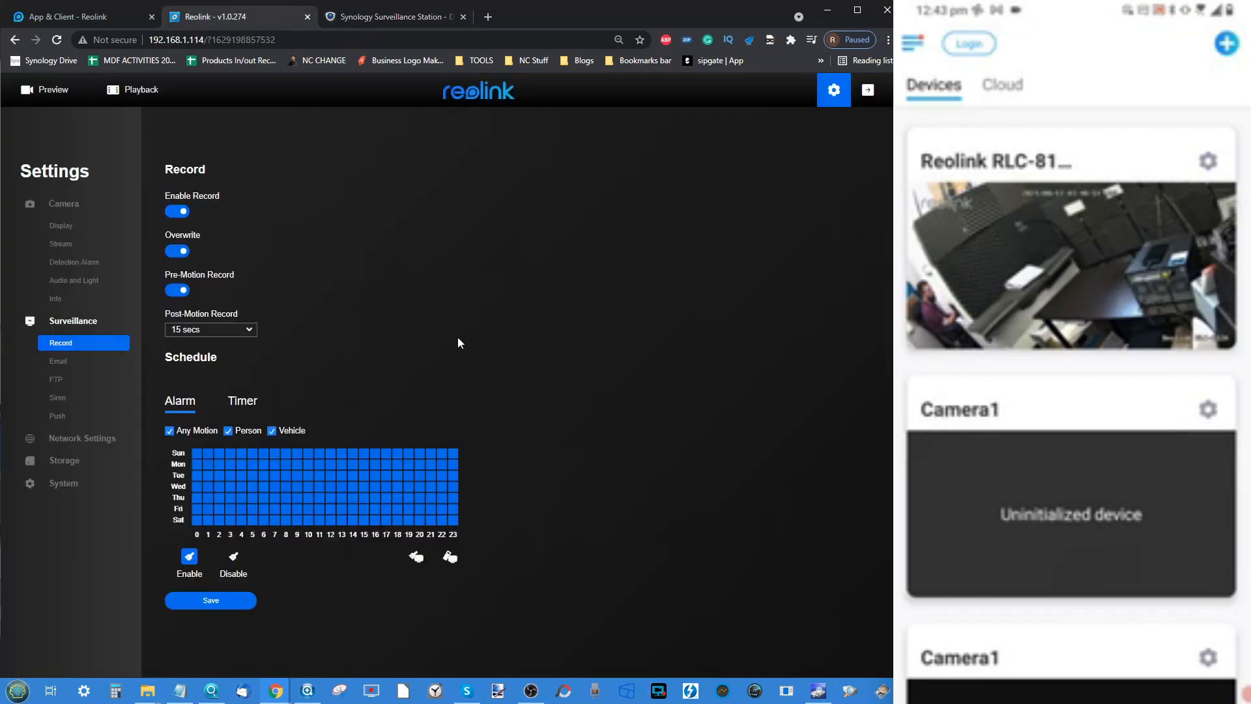
click(81, 438)
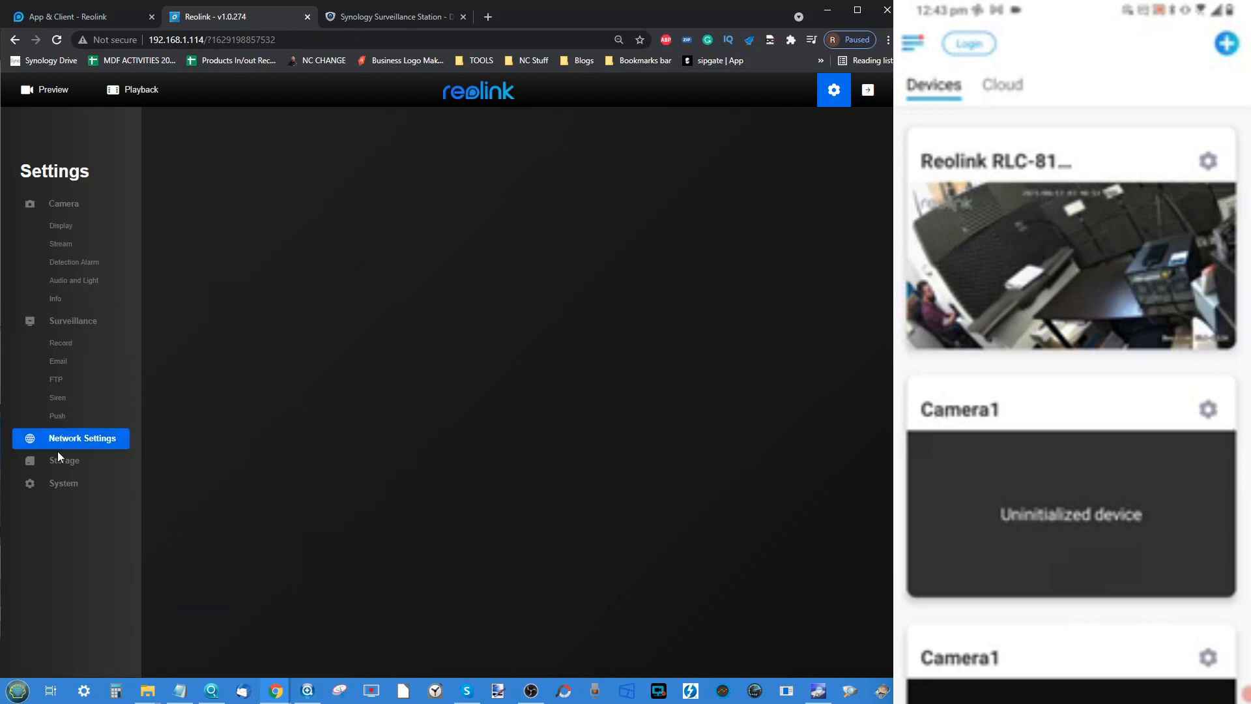
click(64, 460)
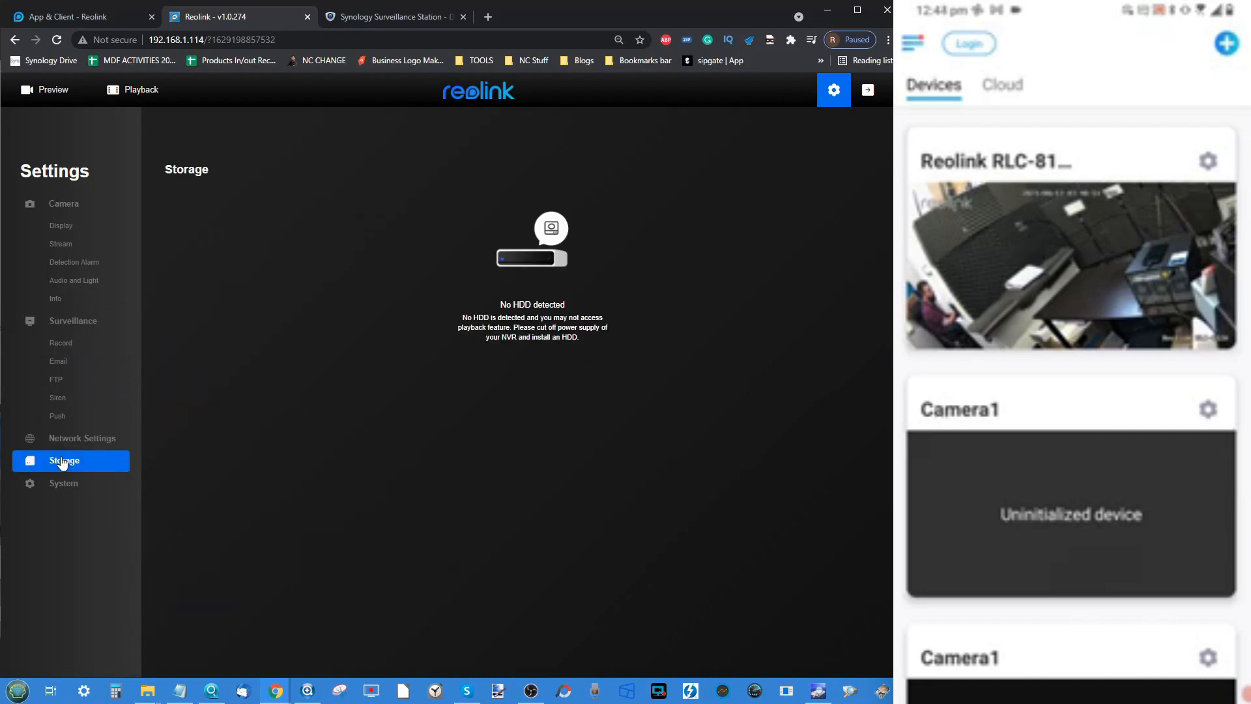
click(63, 482)
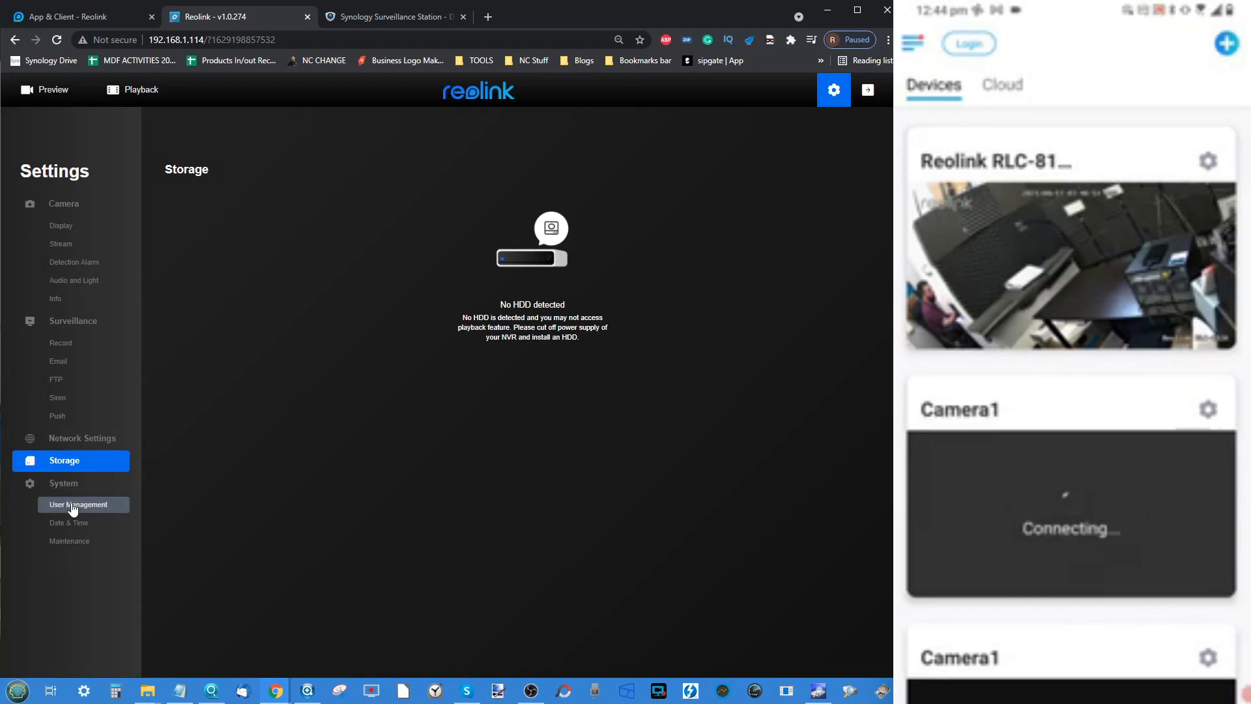
click(69, 539)
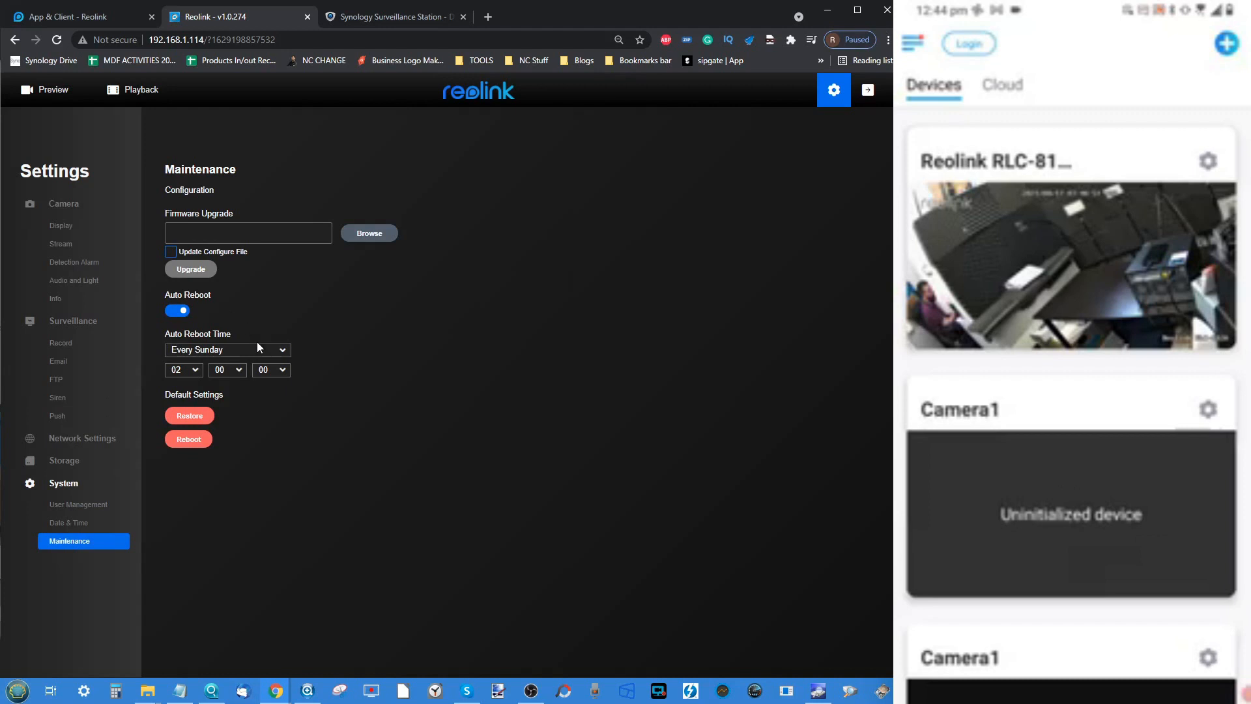
mouse_move(404, 81)
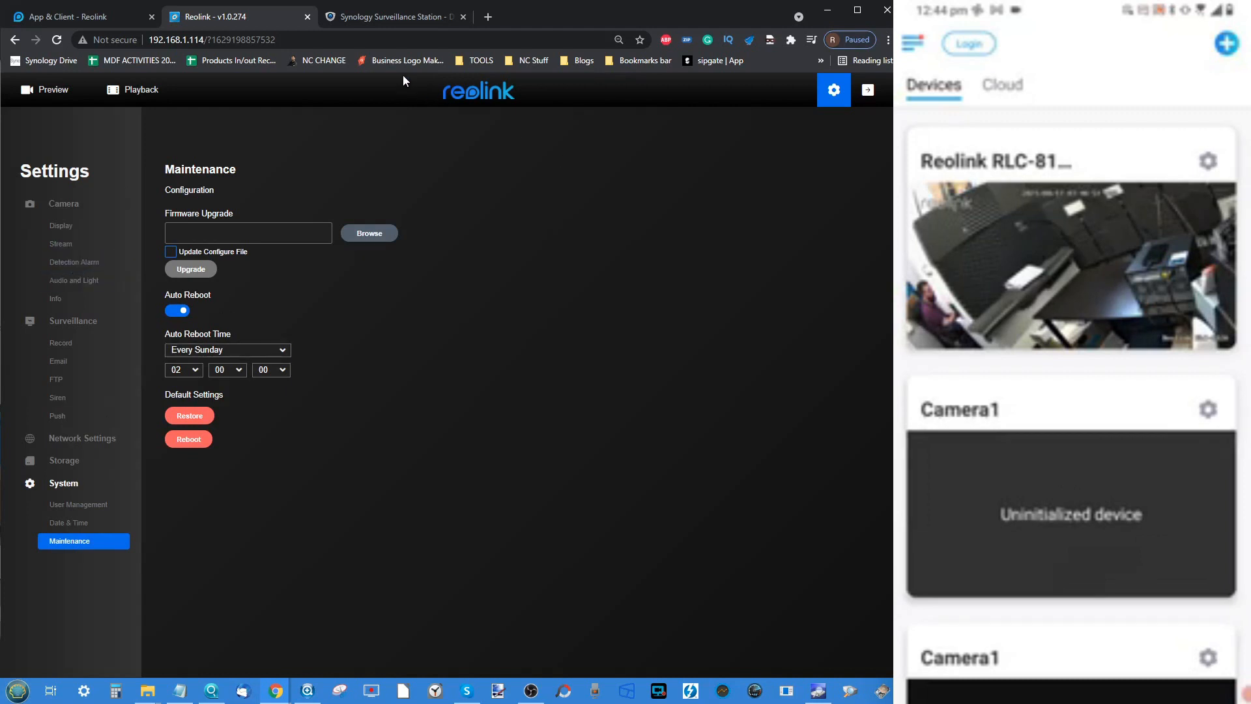
View Synology's IP Camera list and Add options, then return to the Reolink maintenance page
click(391, 15)
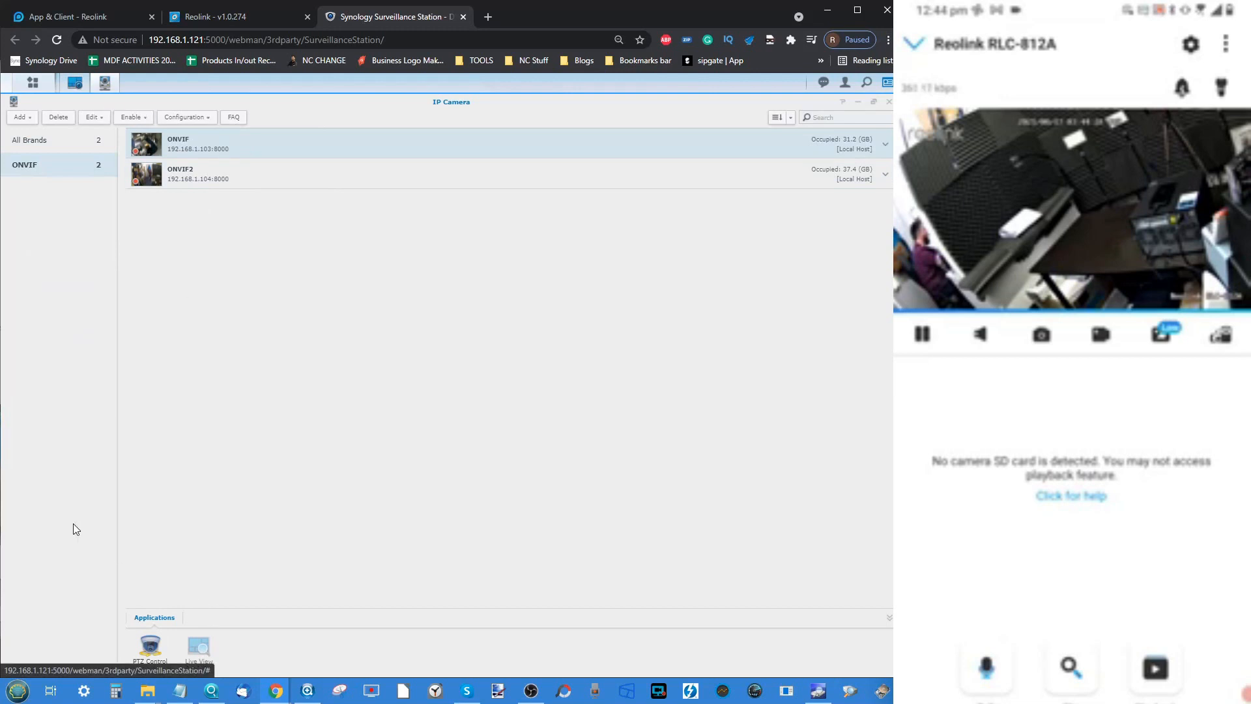
click(21, 118)
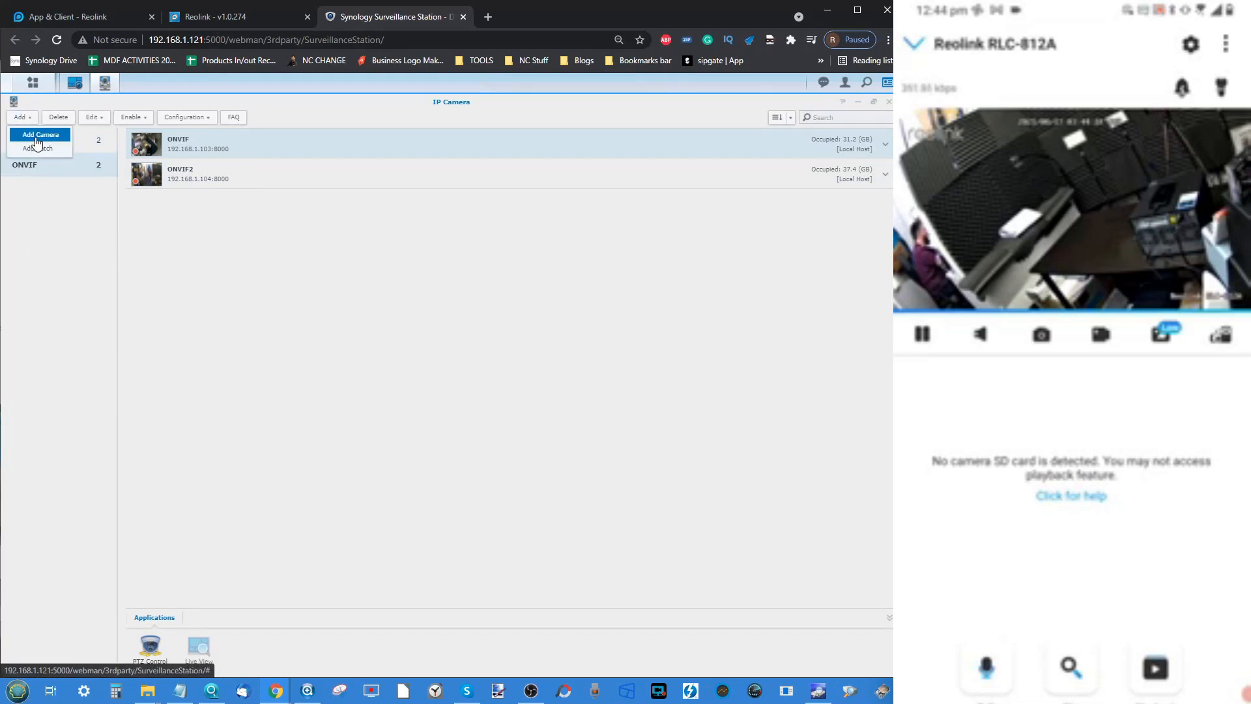
click(232, 15)
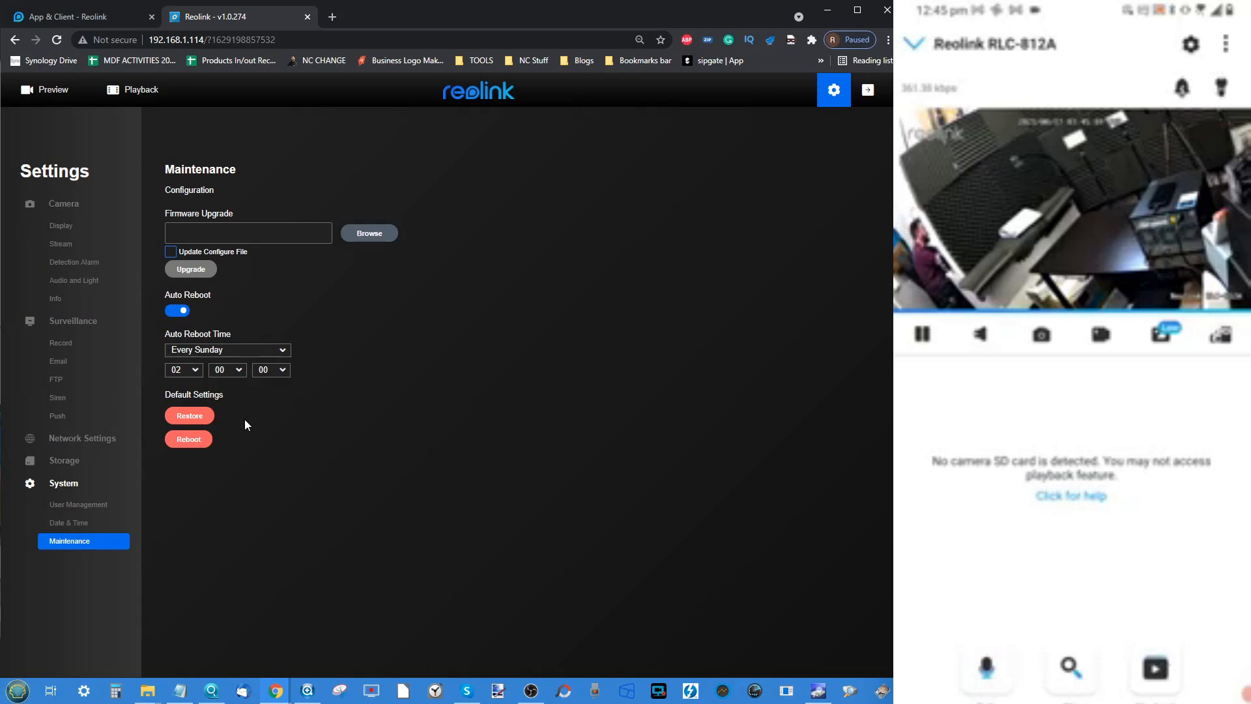
mouse_move(223, 304)
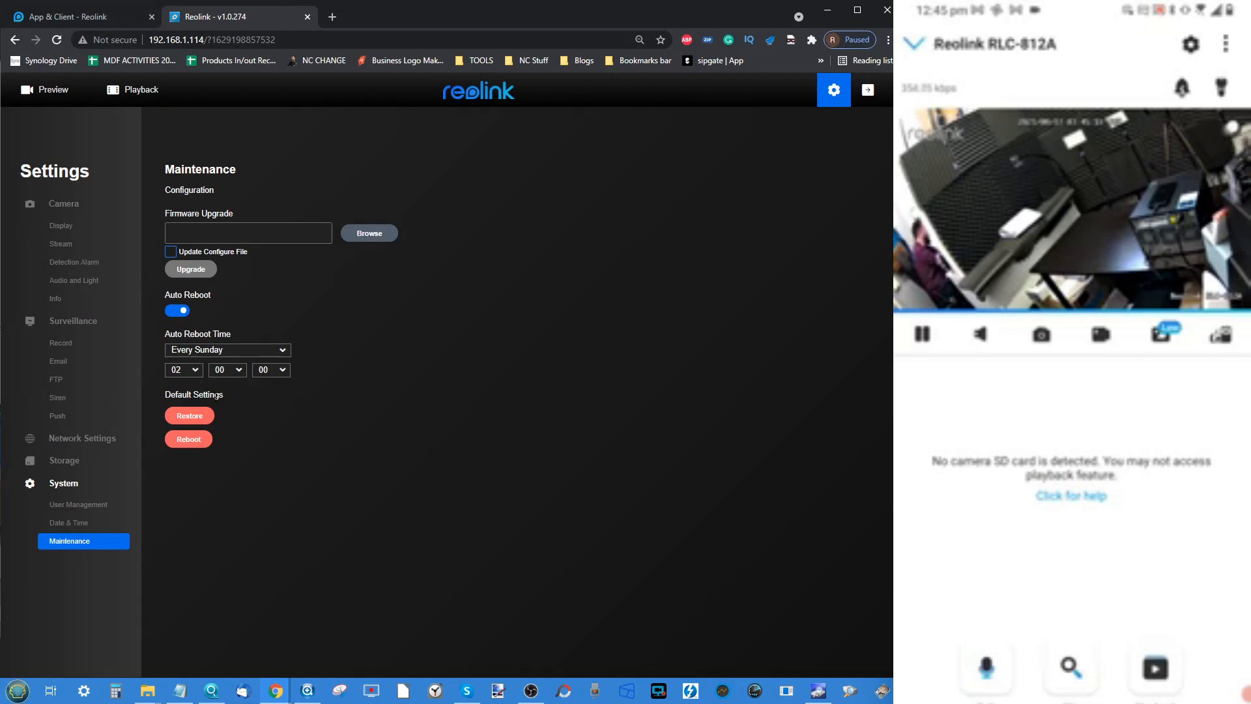
mouse_move(79, 221)
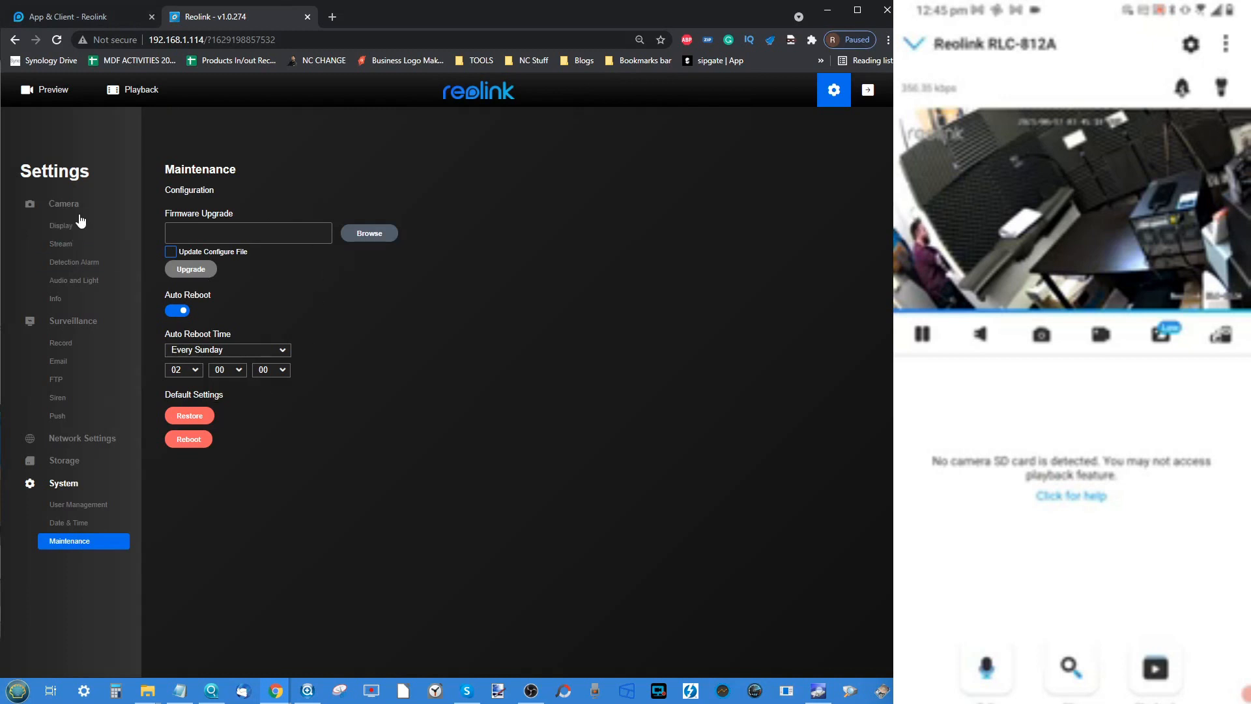
Show the RLC-812A live feed with the device list beside it in a four-camera grid
click(44, 90)
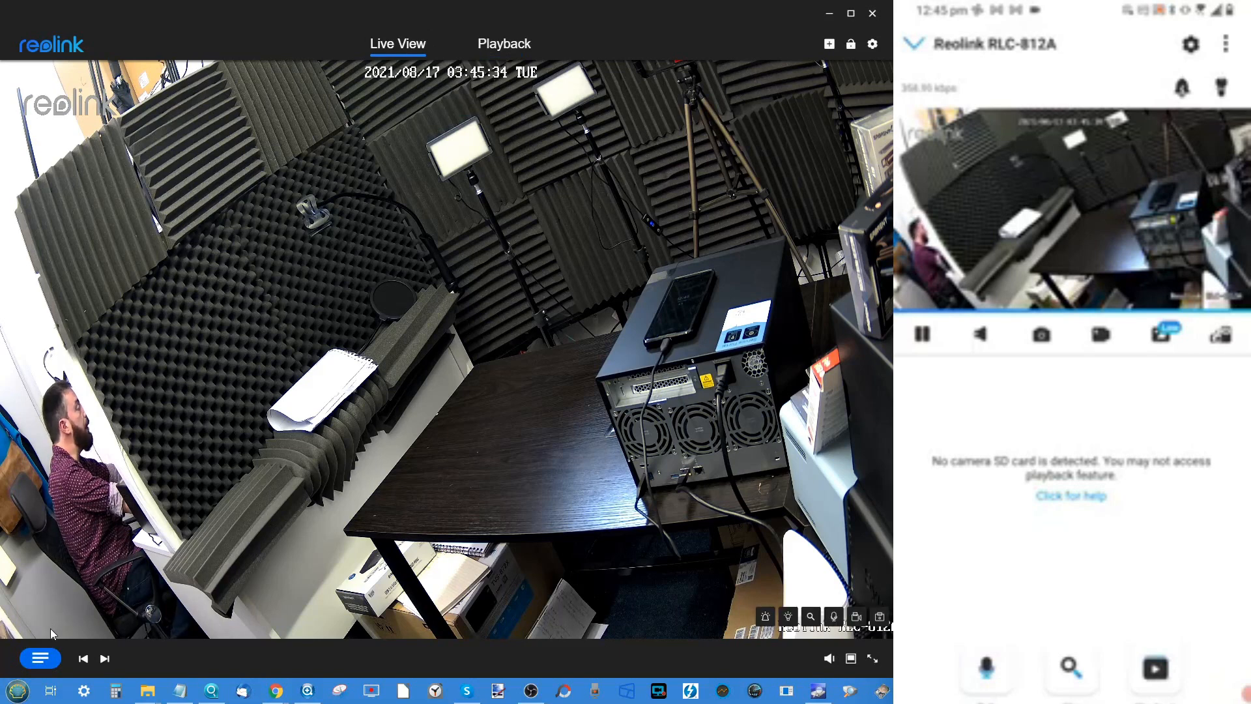
click(40, 657)
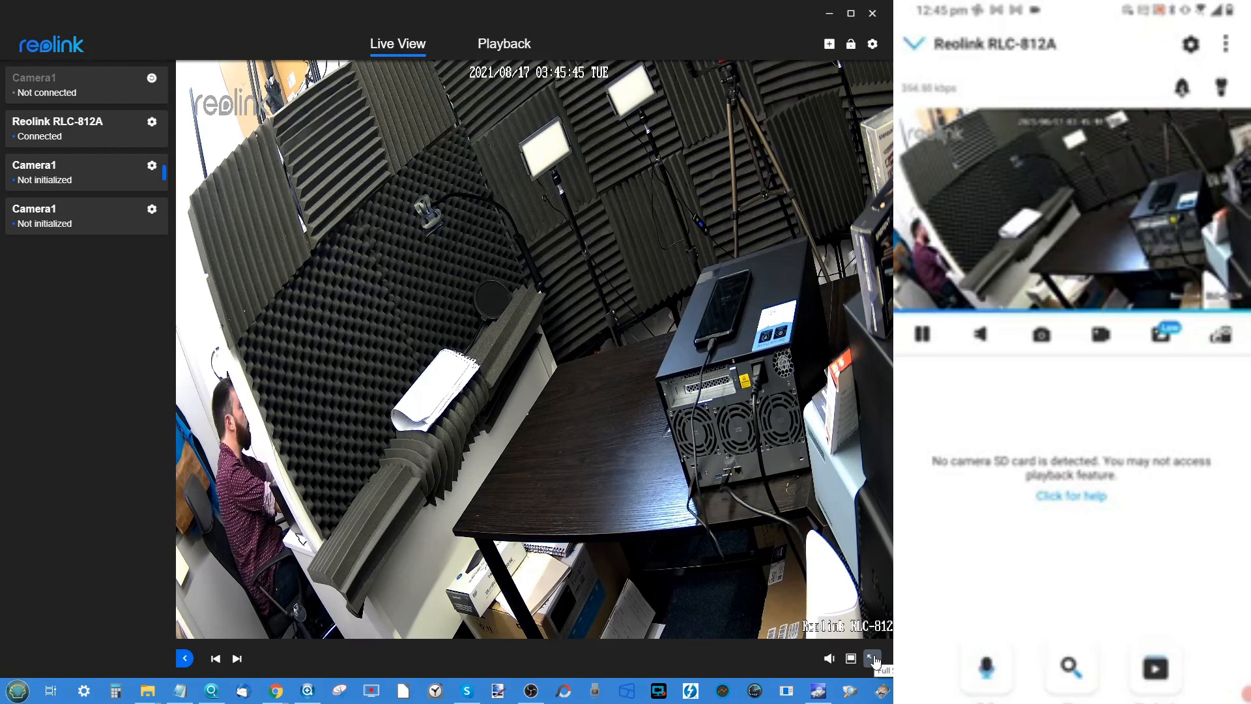
click(873, 659)
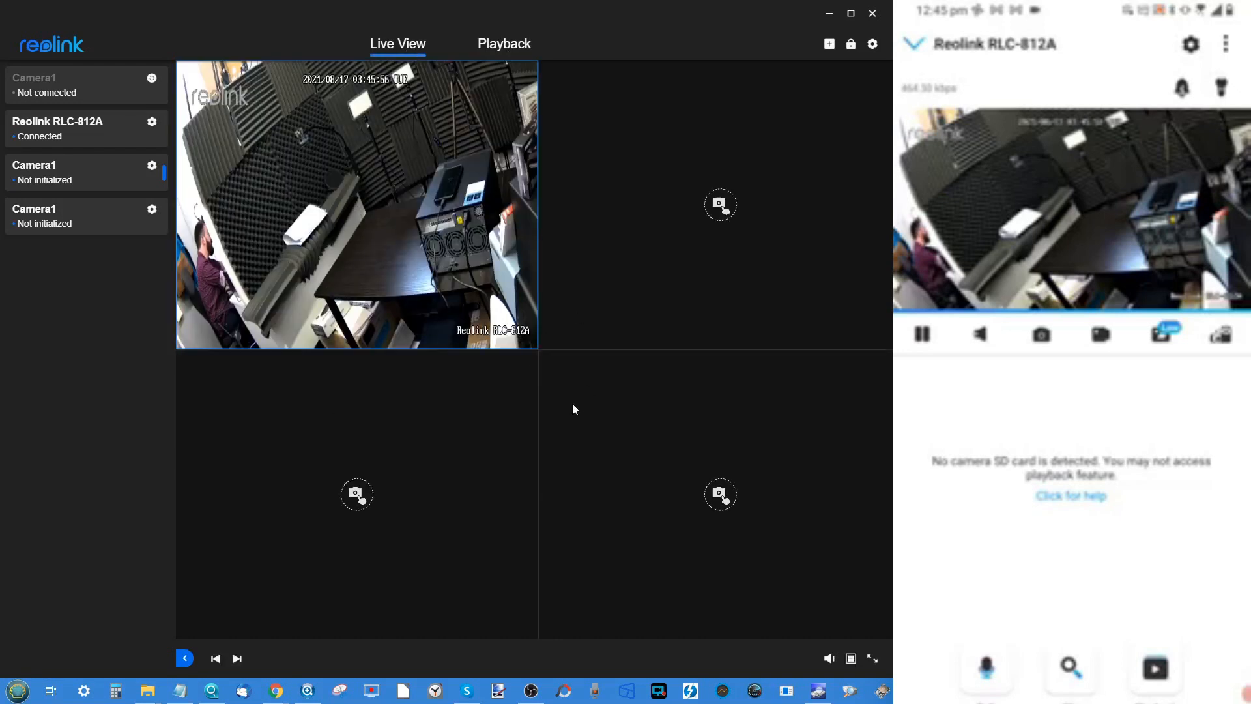
mouse_move(550, 349)
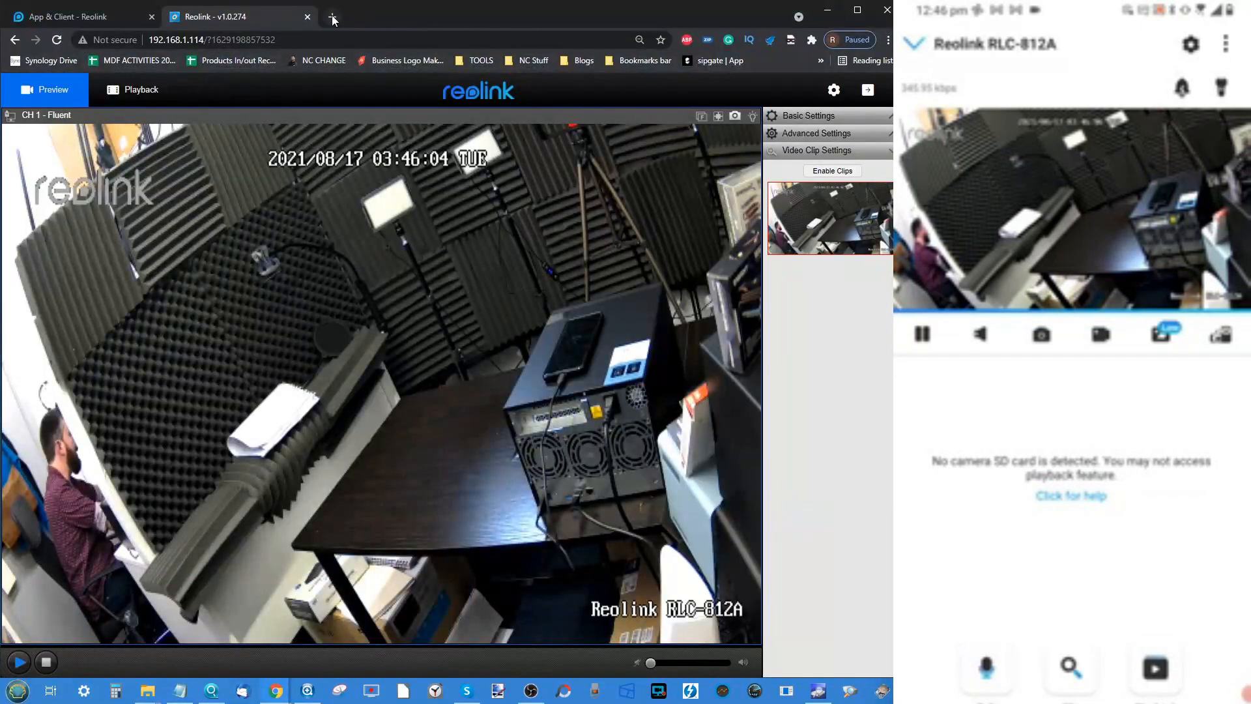
Expand Basic Settings beside the preview to reveal the OSD name and date/time options
click(808, 114)
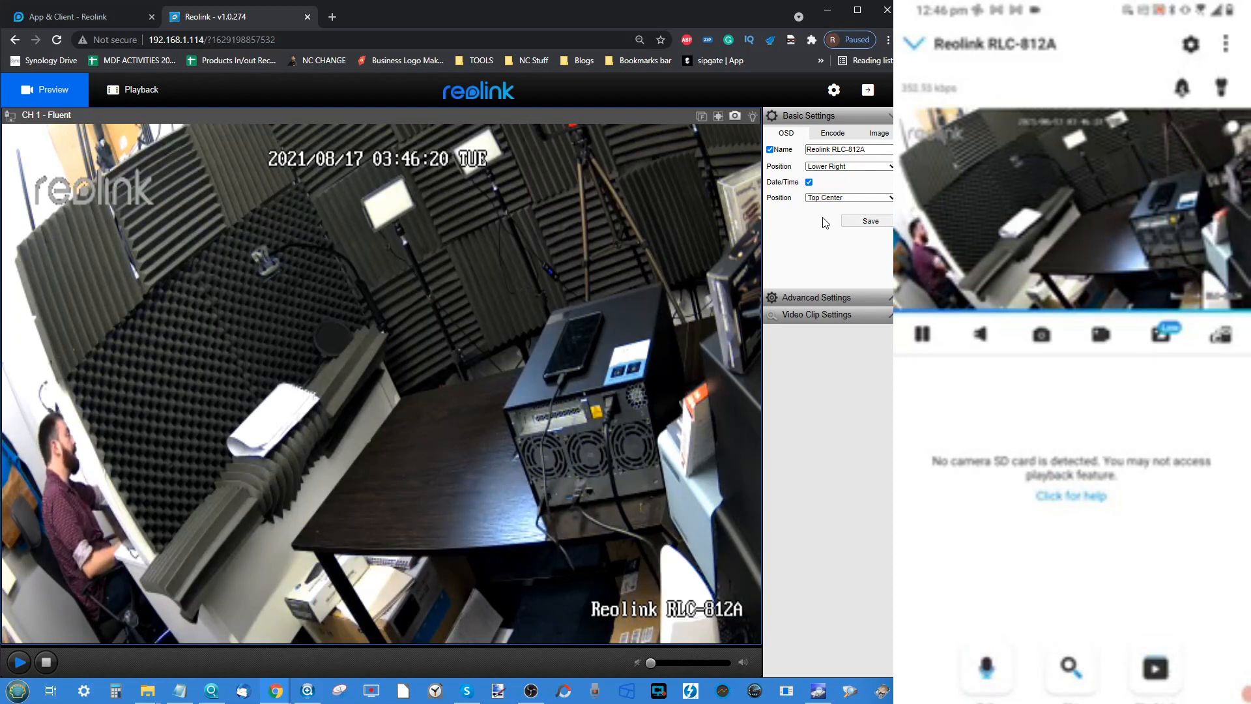
mouse_move(678, 260)
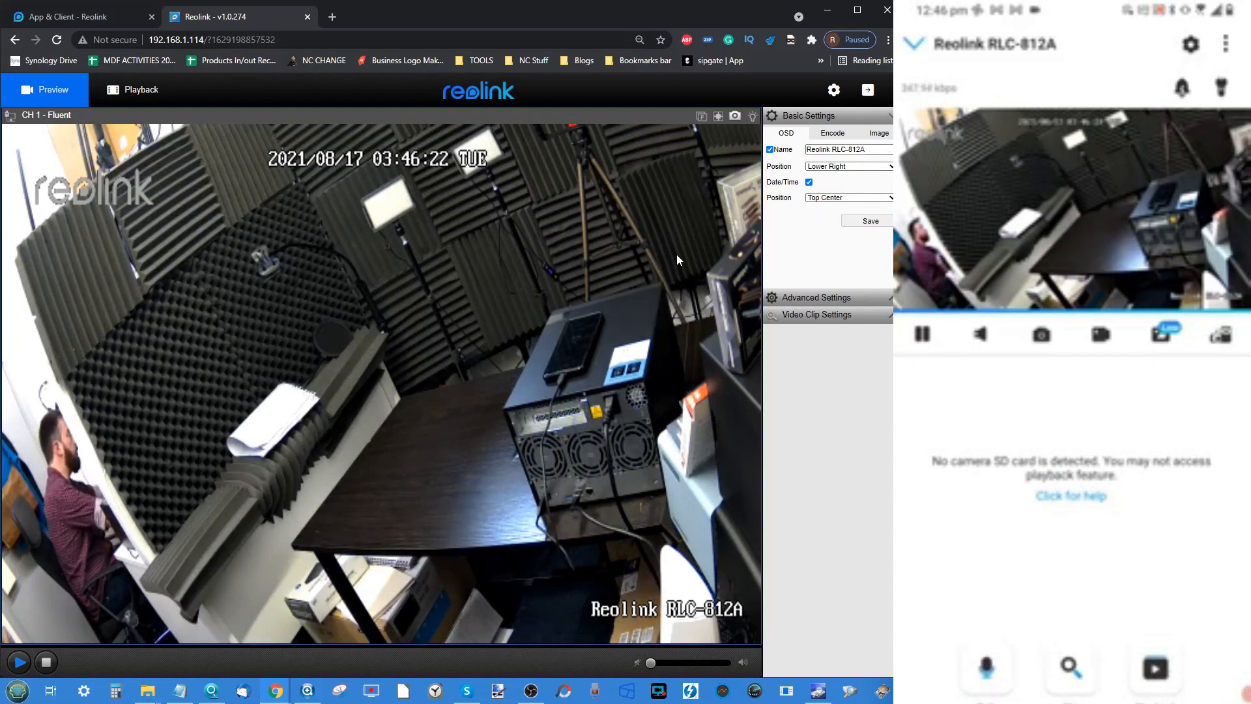